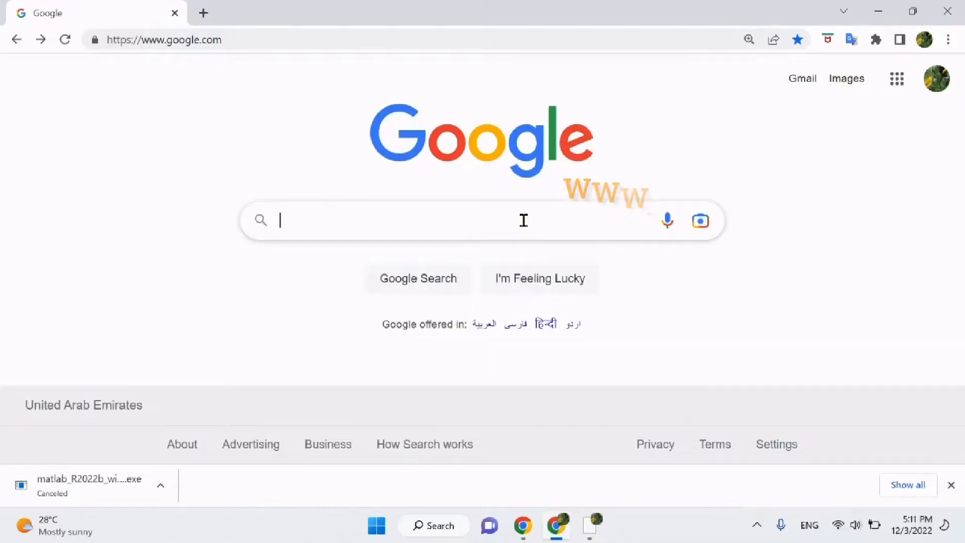
- Find MathWorks via Google and submit the account email on the sign-in page
text(mathworks)
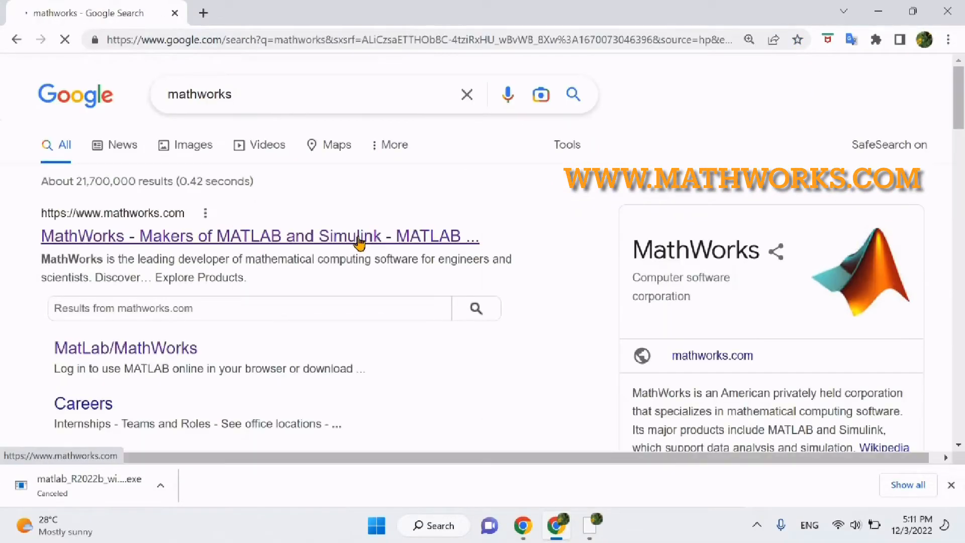
click(349, 235)
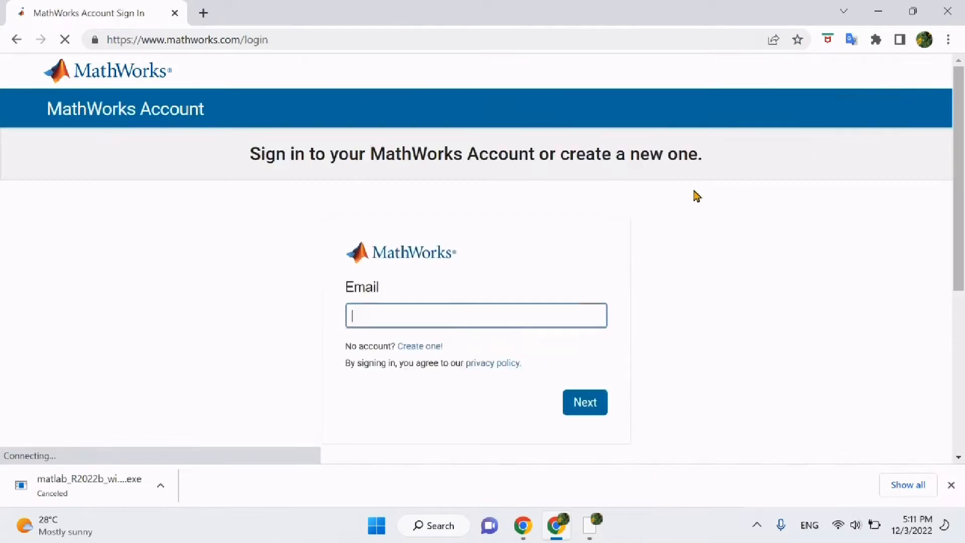
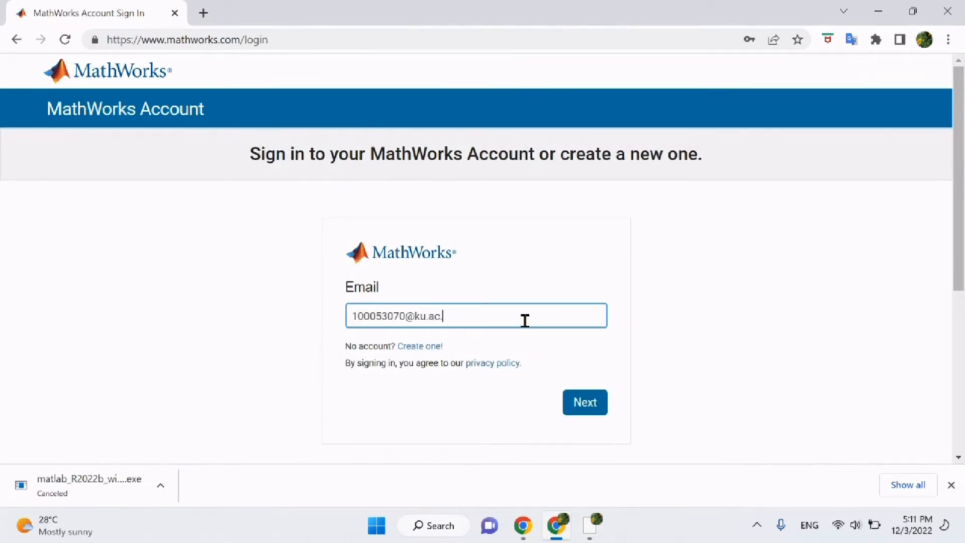
click(585, 402)
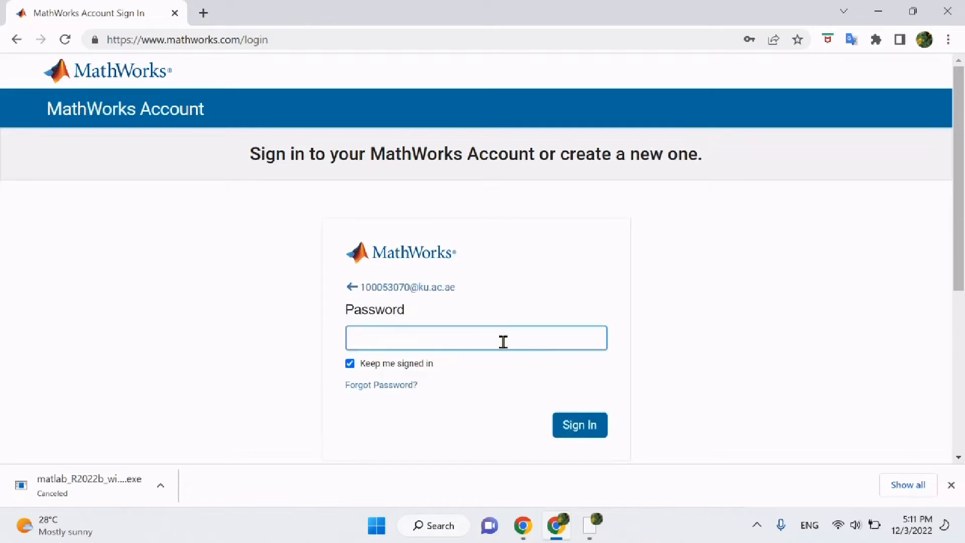
- Finish signing in and download the R2022b MATLAB installer for Windows
click(579, 424)
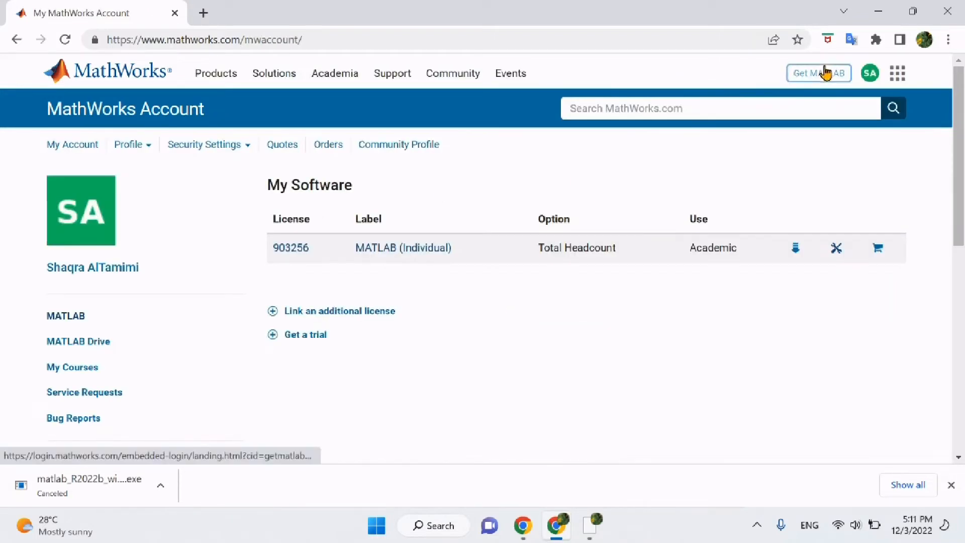
click(818, 73)
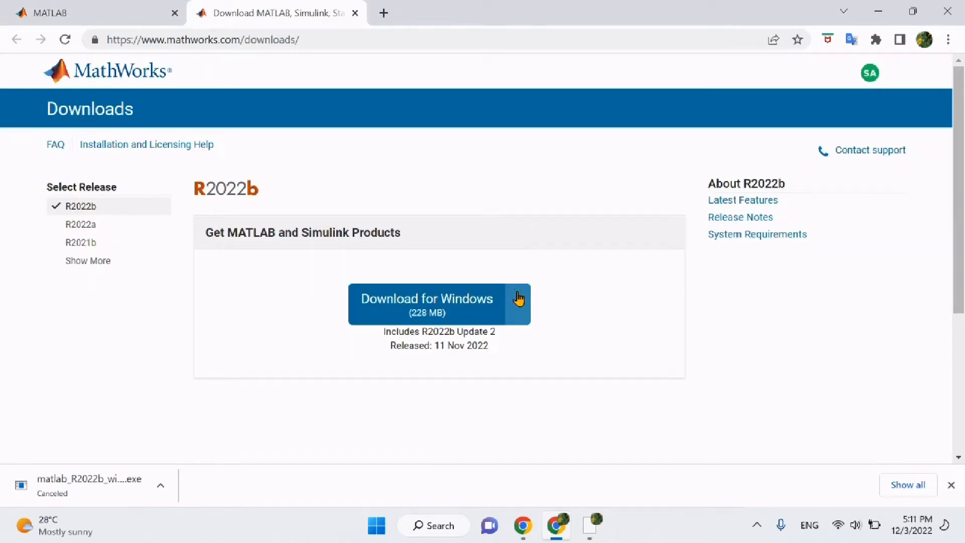
click(518, 303)
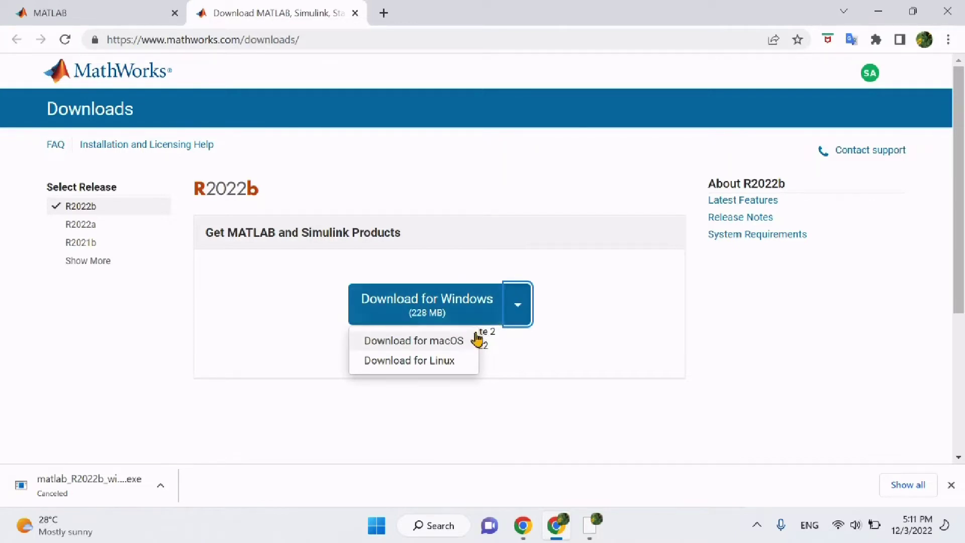
click(426, 297)
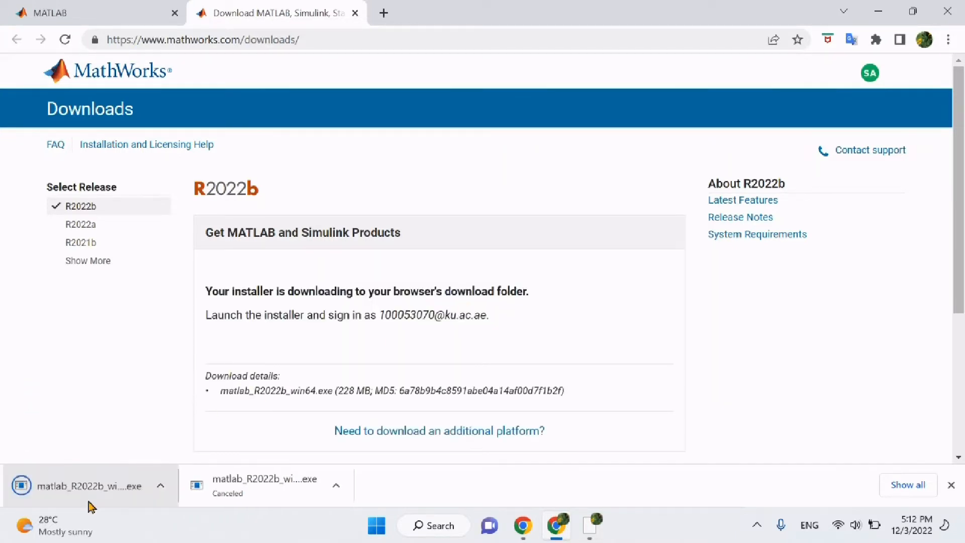
scroll(down, 3)
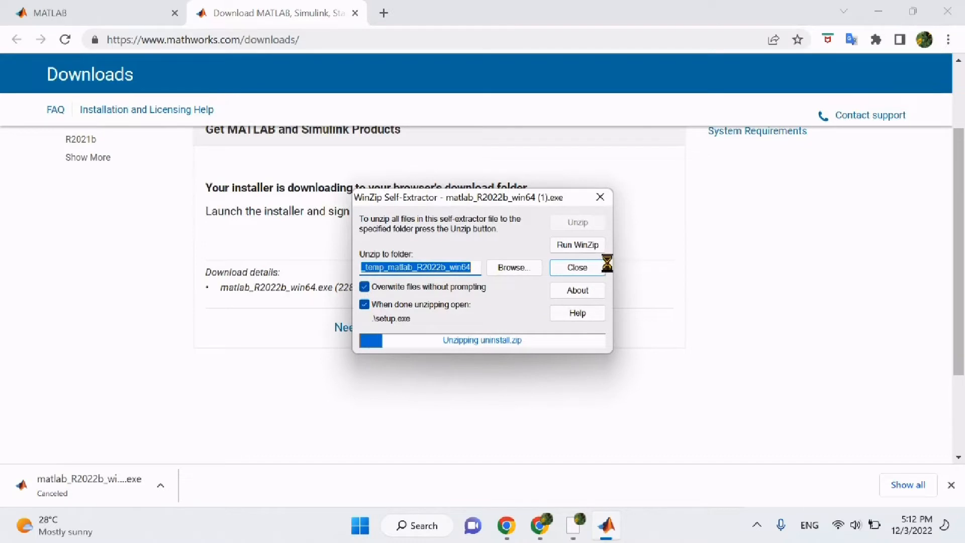
mouse_move(671, 207)
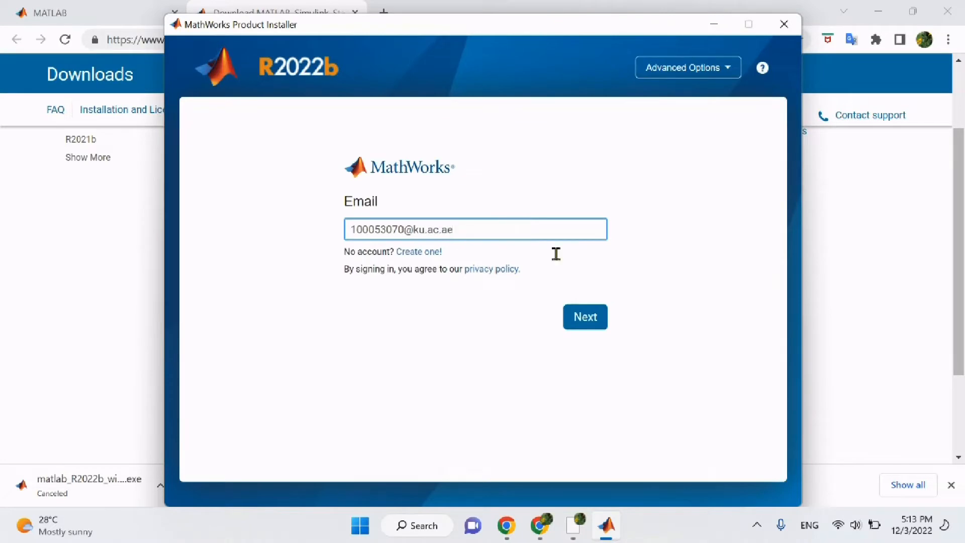
- Sign in to the installer, accept the license agreement and pick the academic MATLAB license
click(585, 316)
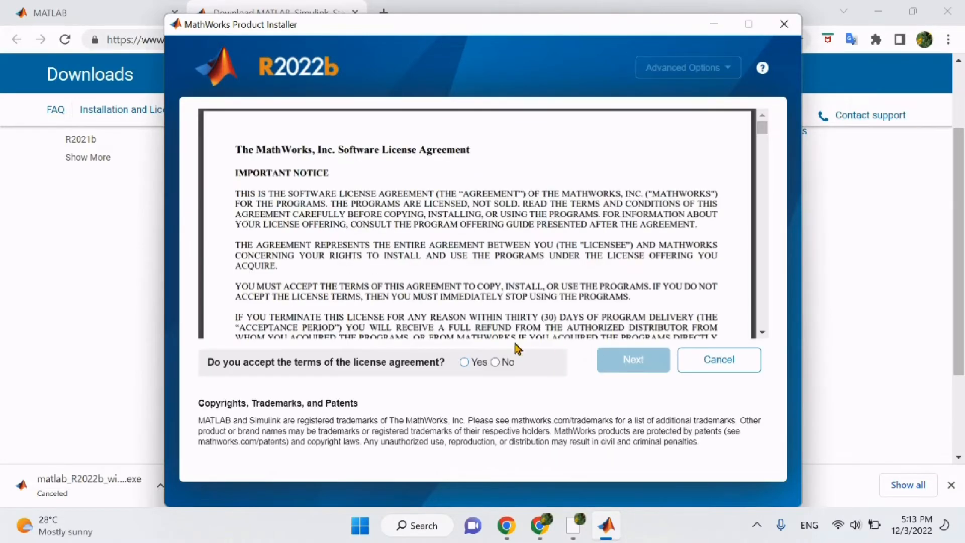
click(633, 358)
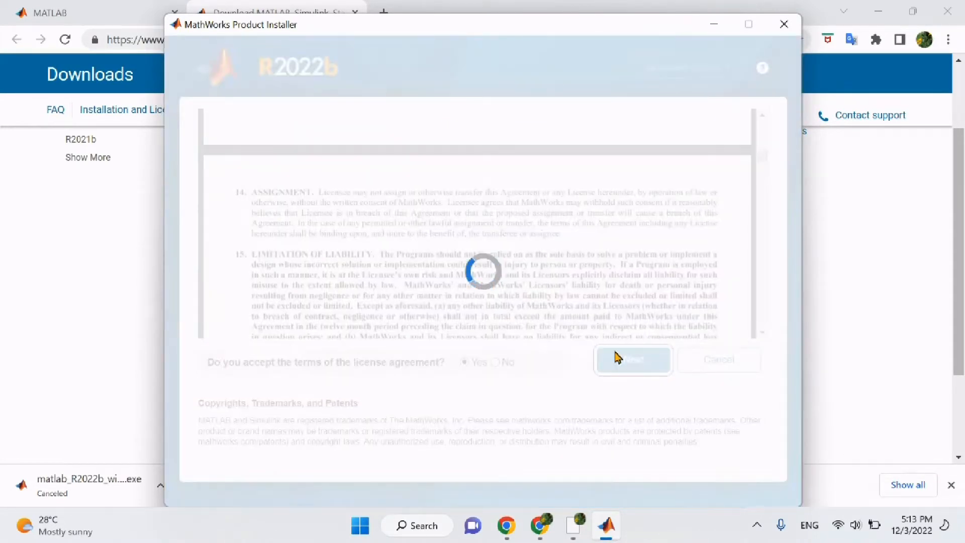
click(634, 360)
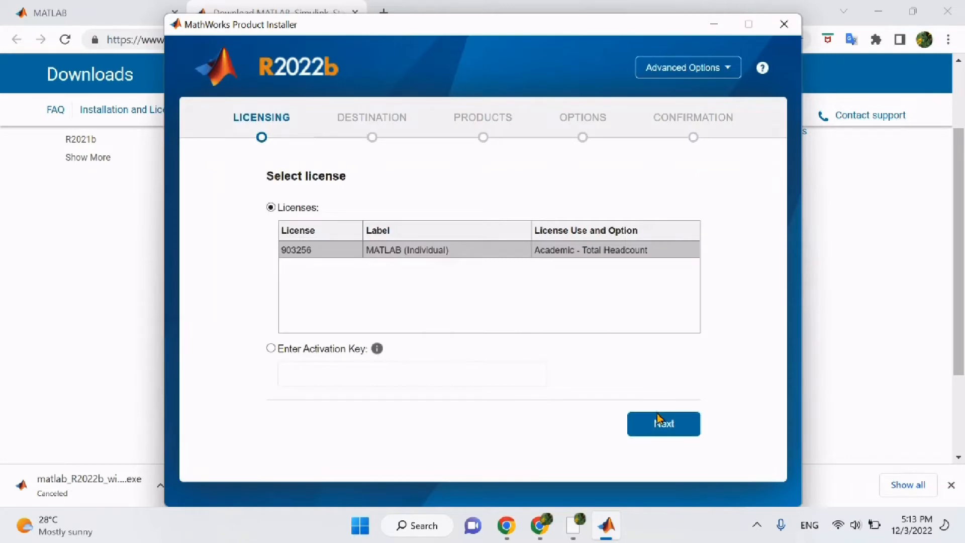
click(664, 423)
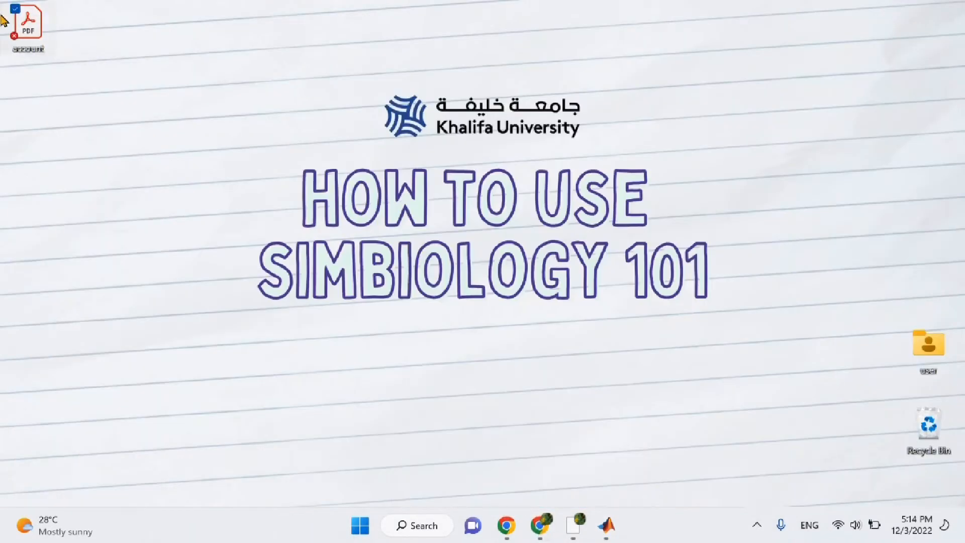
mouse_move(29, 22)
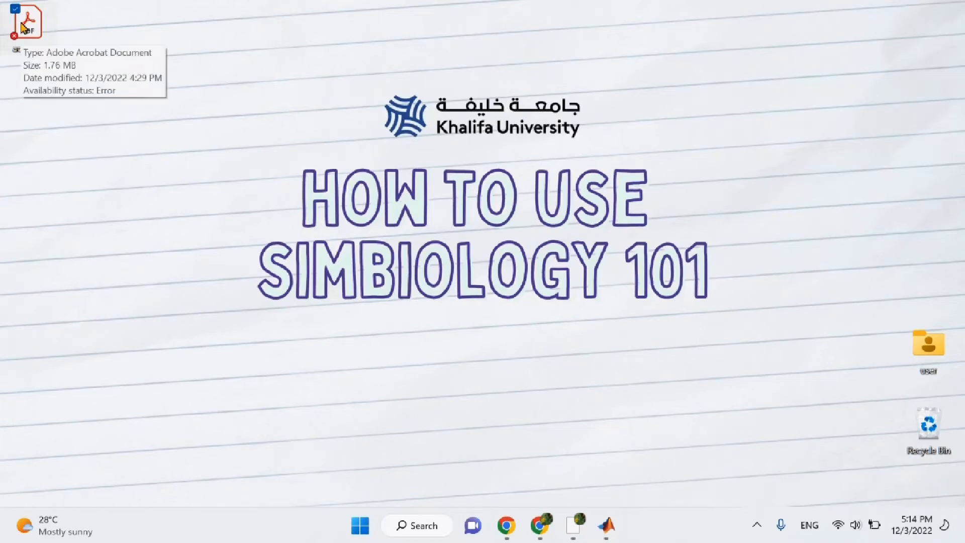
- Open the PDF document at the top-left of the desktop
double_click(29, 20)
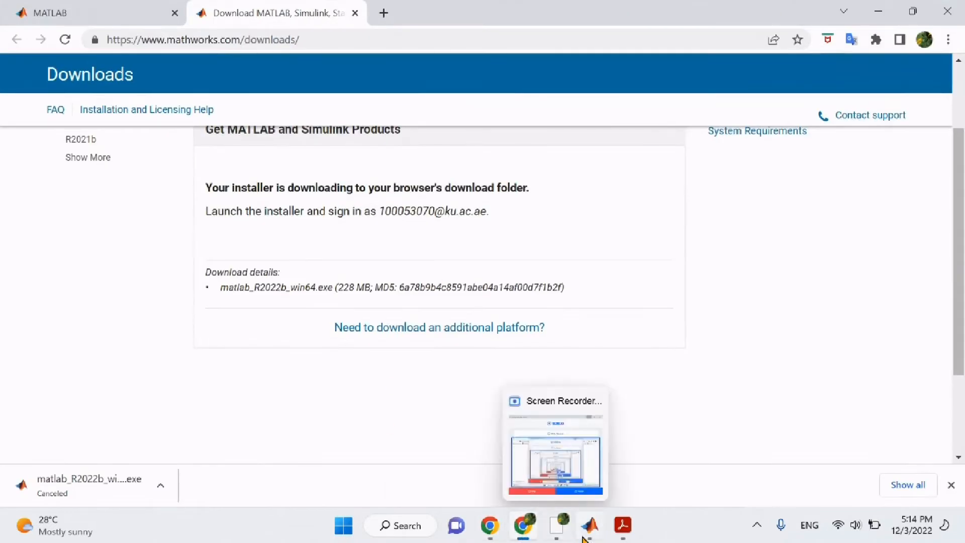
- Select SimBiology with its Statistics and Machine Learning Toolbox dependency and add a desktop shortcut
click(591, 525)
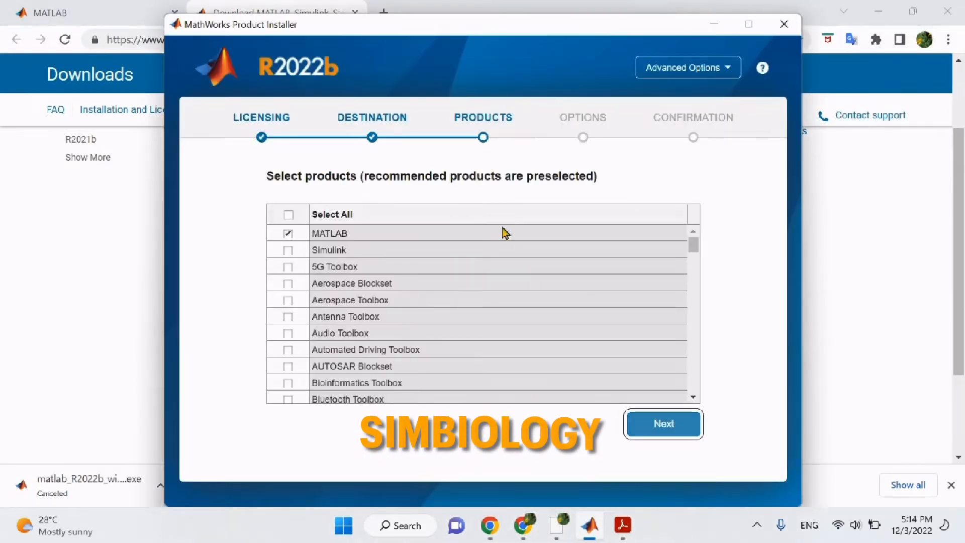
scroll(down, 3)
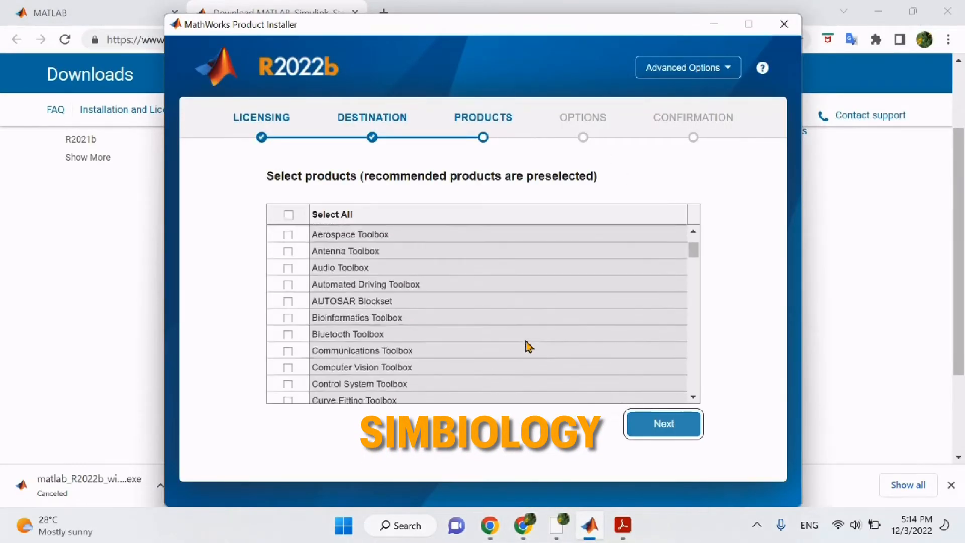
scroll(down, 3)
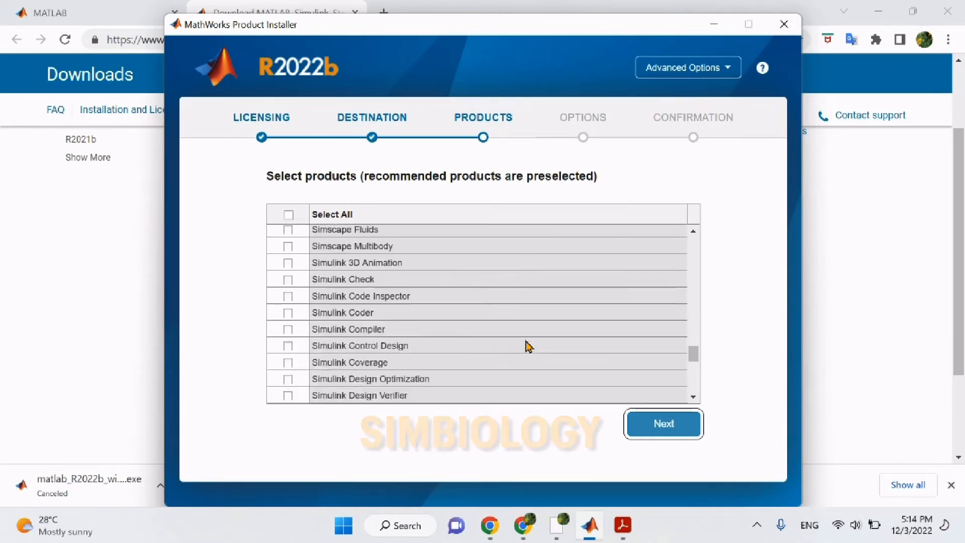
click(664, 423)
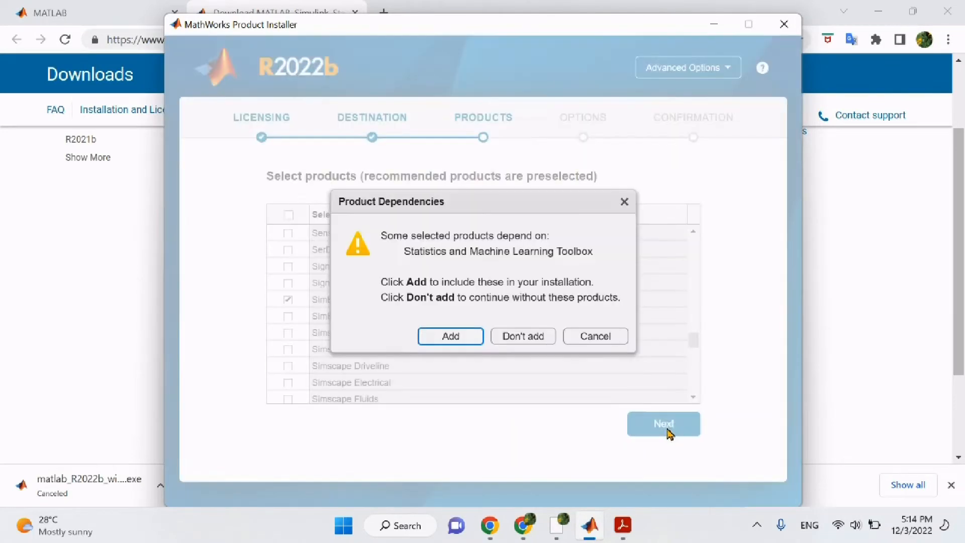
click(522, 336)
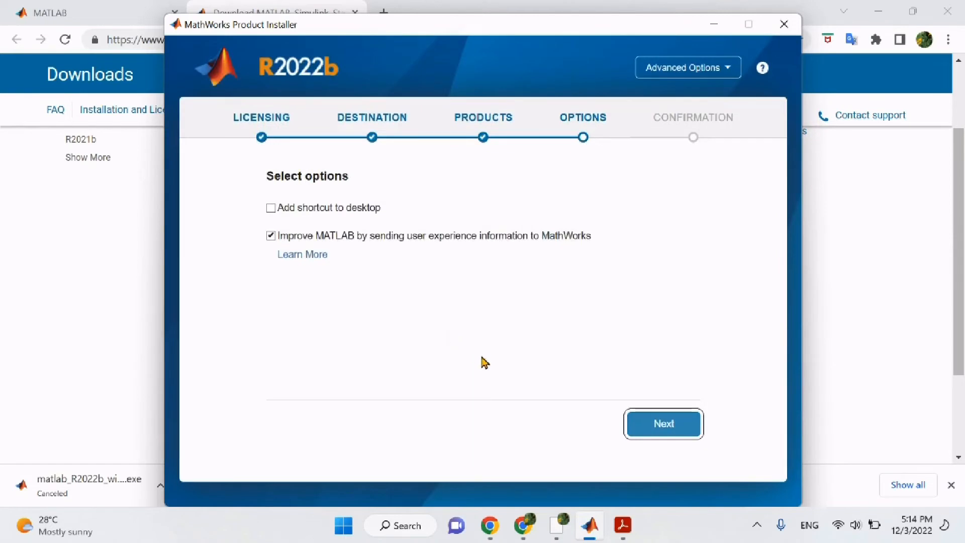
click(663, 423)
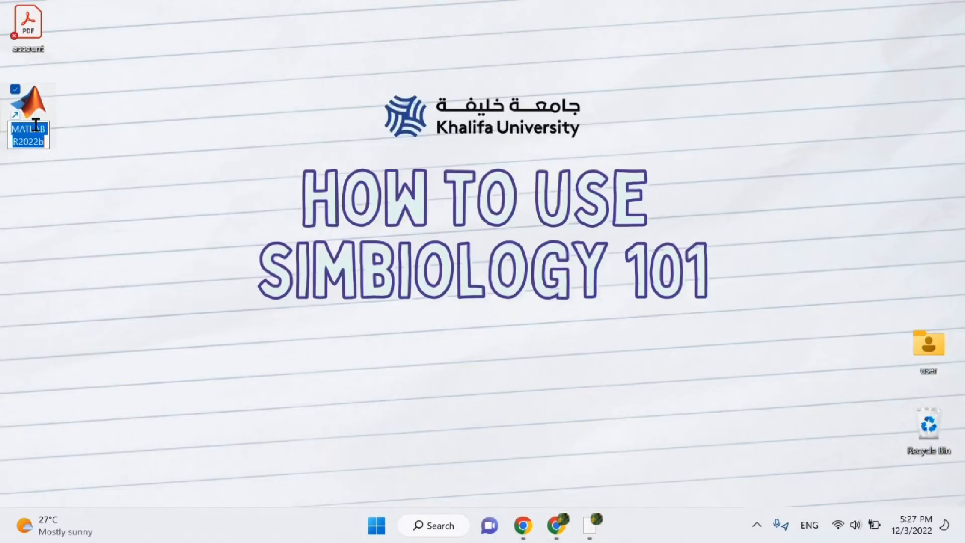
- Launch MATLAB R2022b and show the gallery of installed apps
double_click(31, 99)
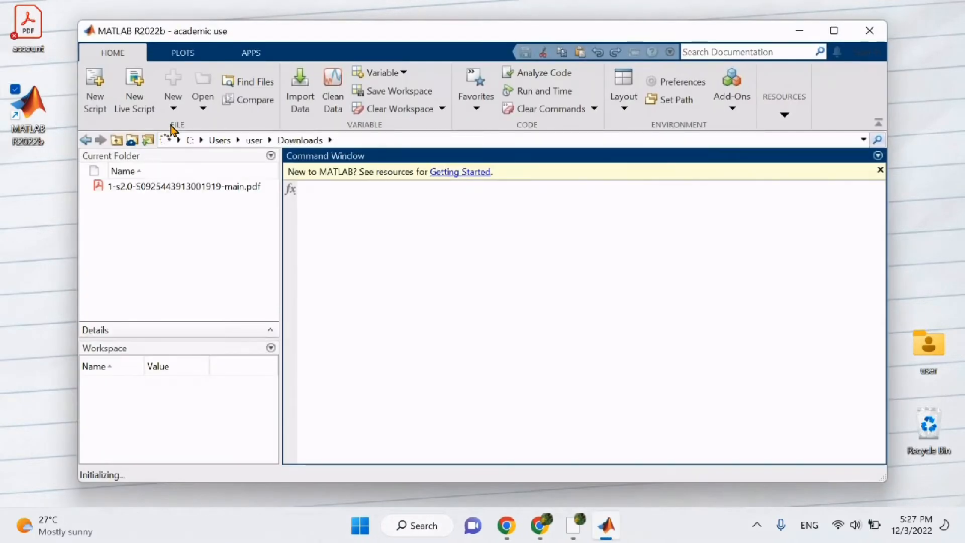
click(833, 30)
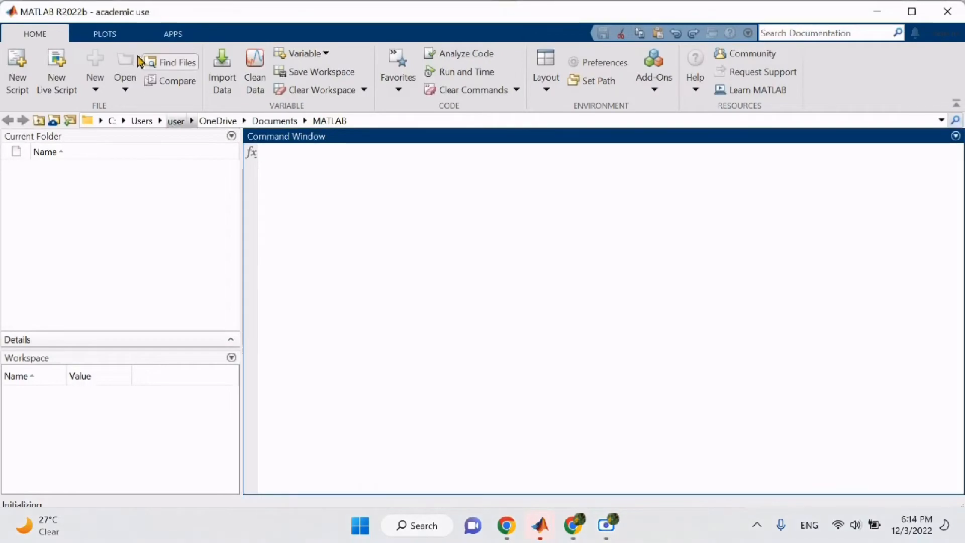
click(171, 33)
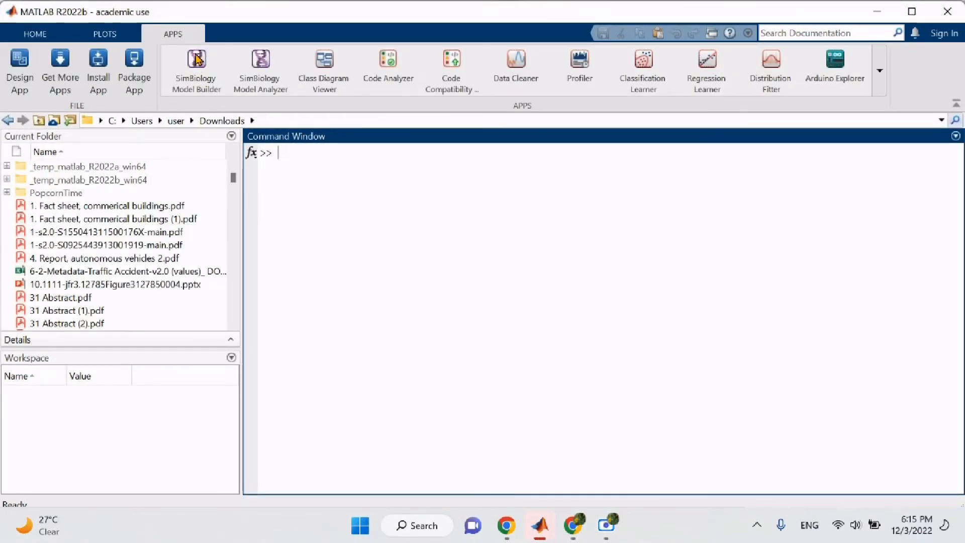
- Start SimBiology Model Builder and create a blank model named 'sugar in blood'
click(195, 58)
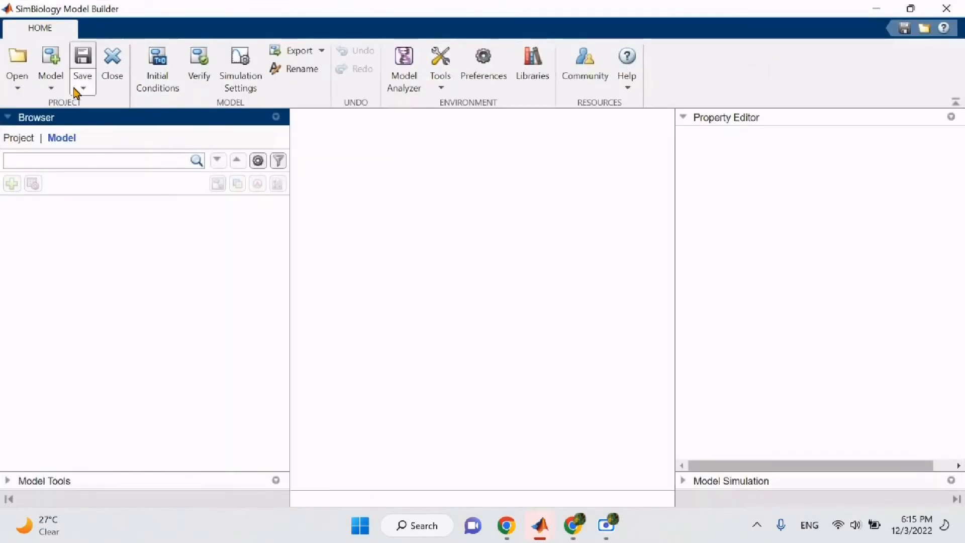
click(49, 59)
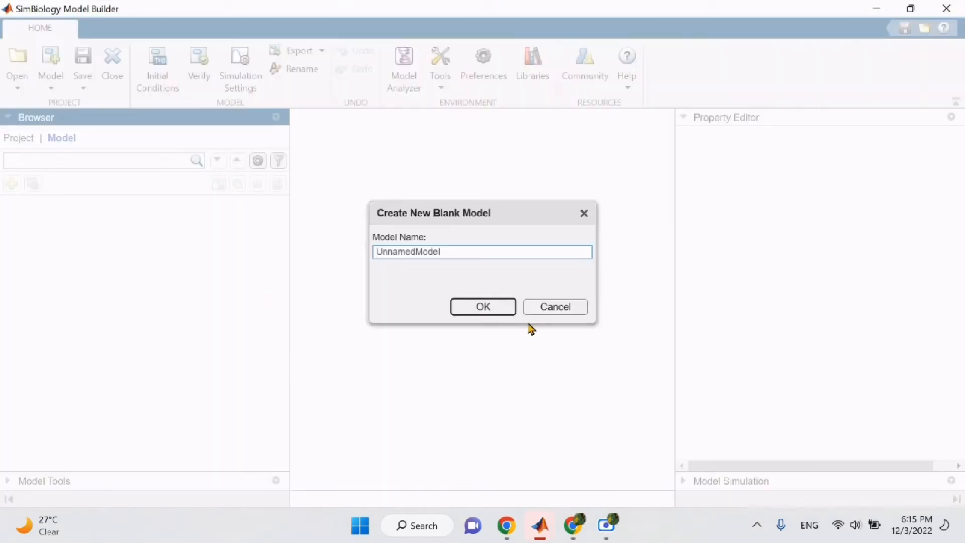
click(469, 251)
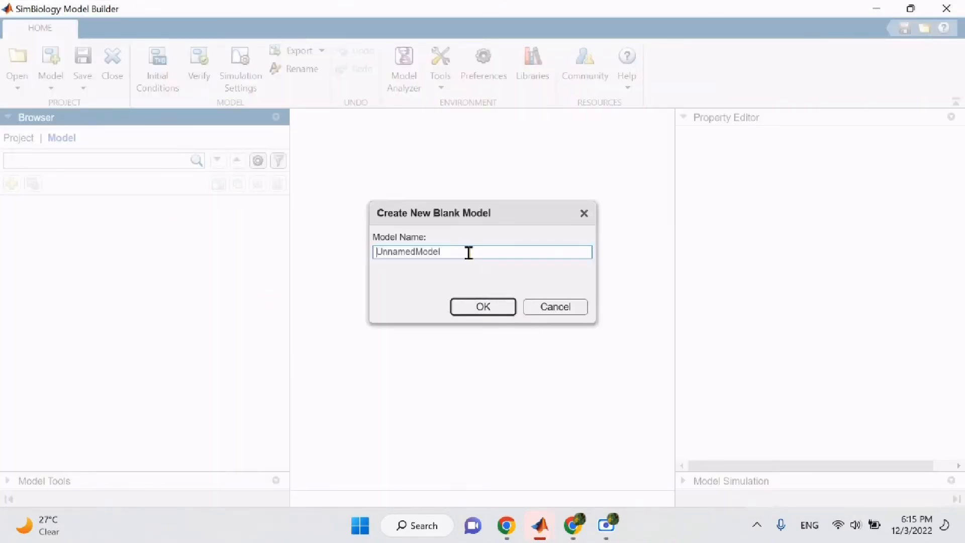
text(sugar in blood)
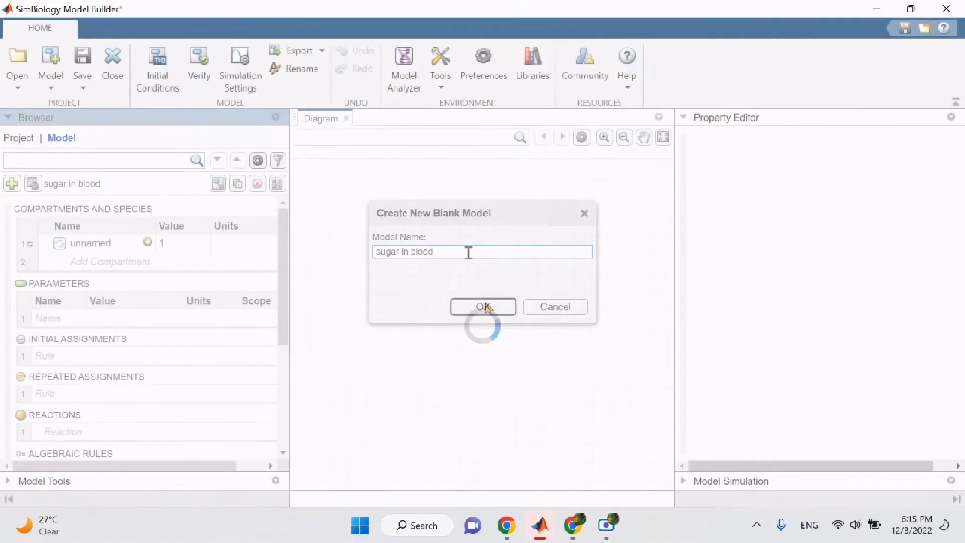
click(482, 306)
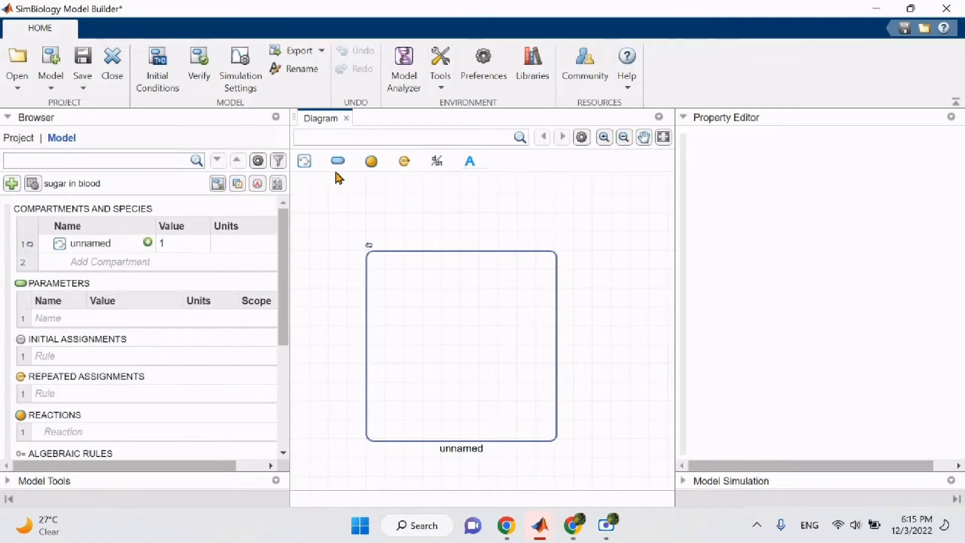
mouse_move(396, 176)
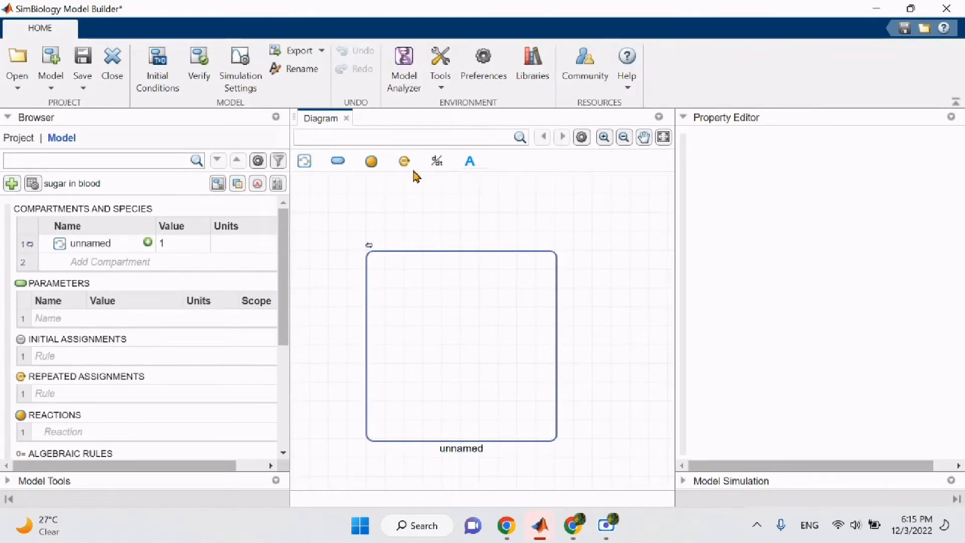
mouse_move(603, 137)
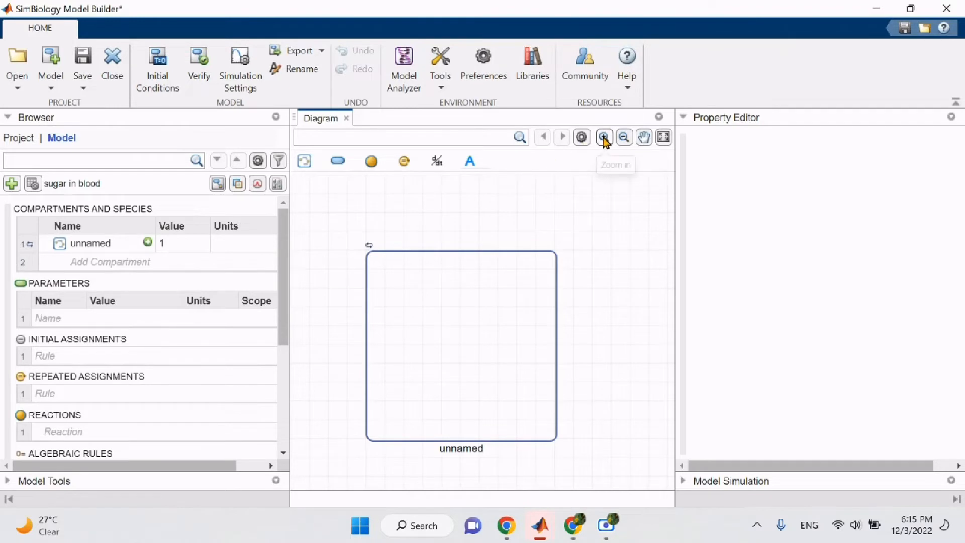
click(603, 137)
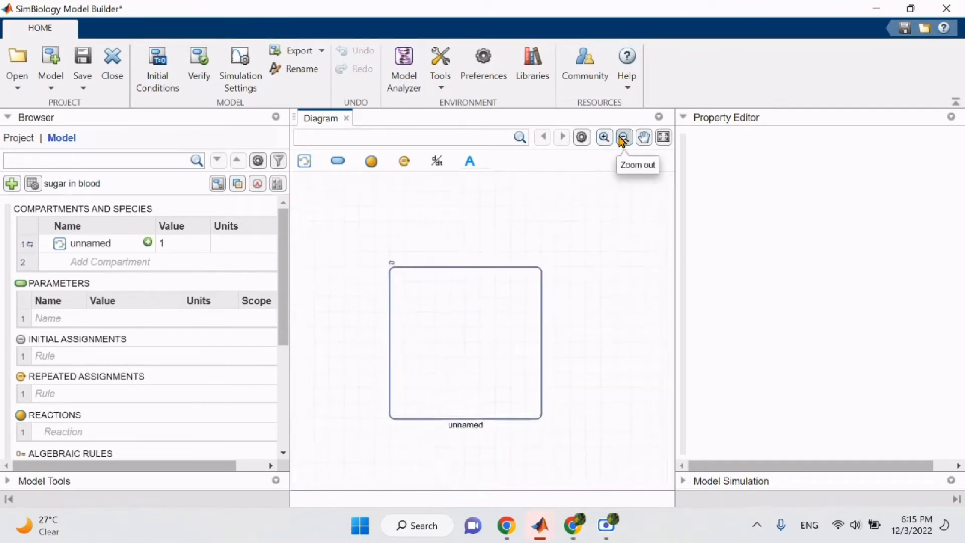
click(623, 137)
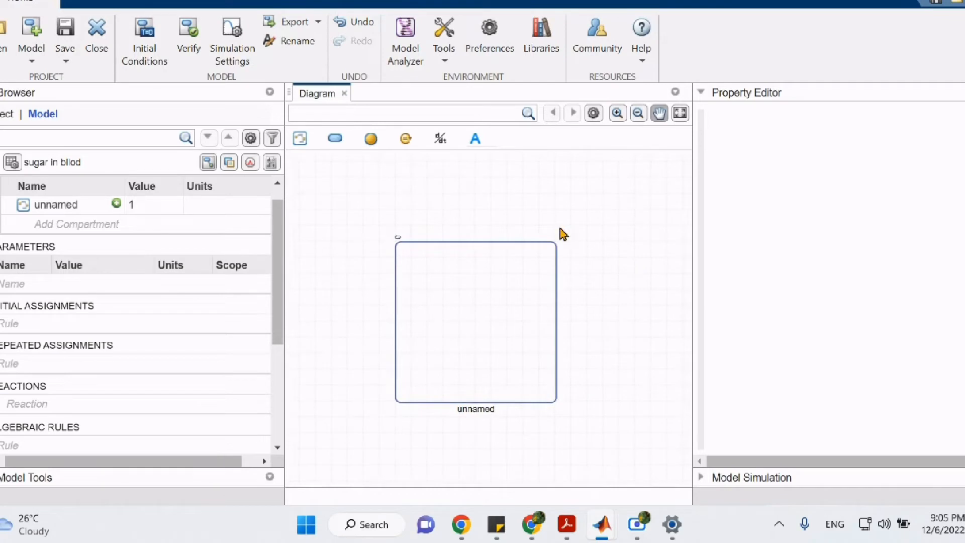
mouse_move(404, 420)
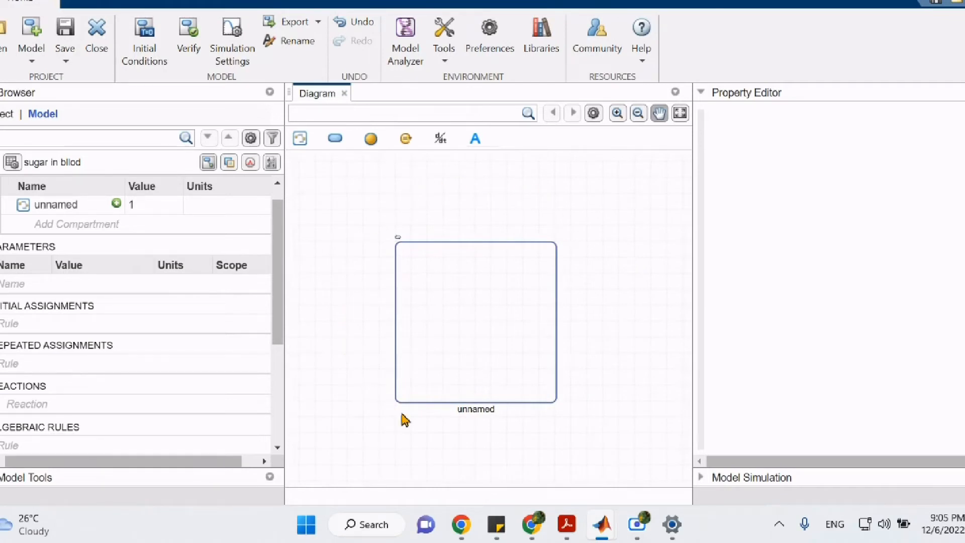
mouse_move(384, 388)
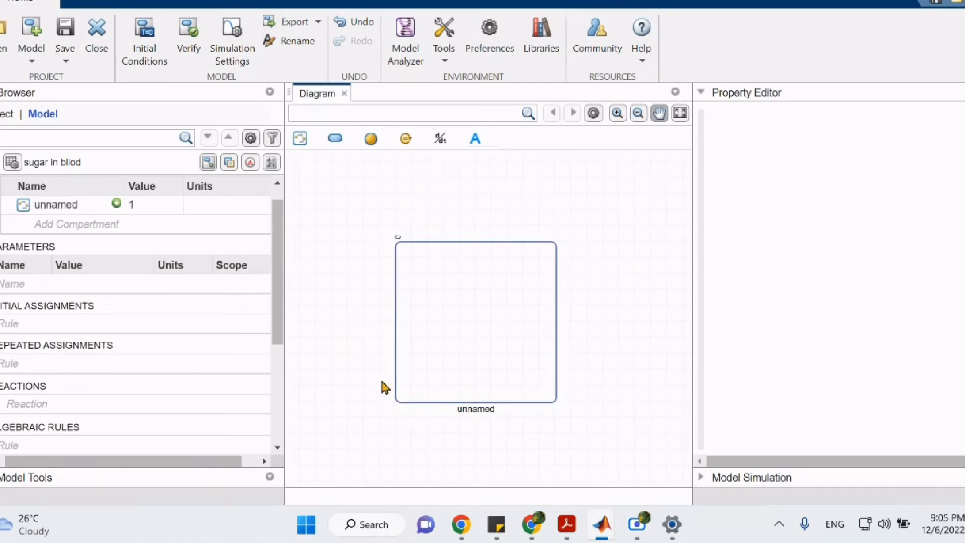
mouse_move(401, 189)
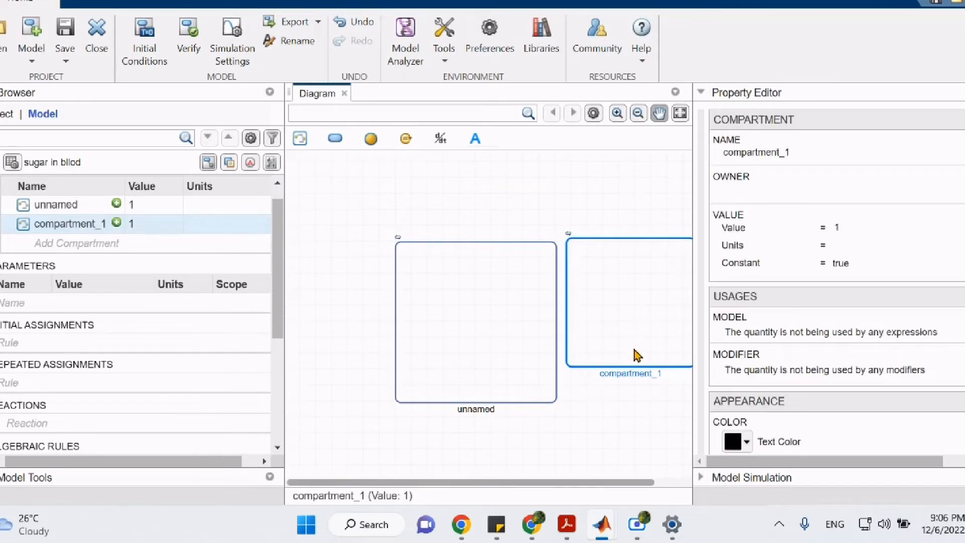
- Place a compartment on the diagram canvas and select the new species_1 inside it
click(624, 408)
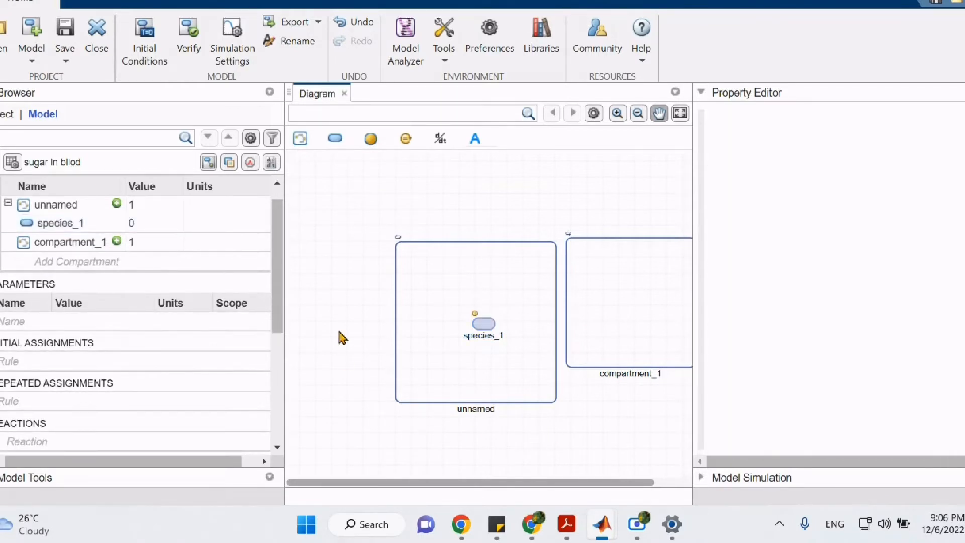
mouse_move(483, 331)
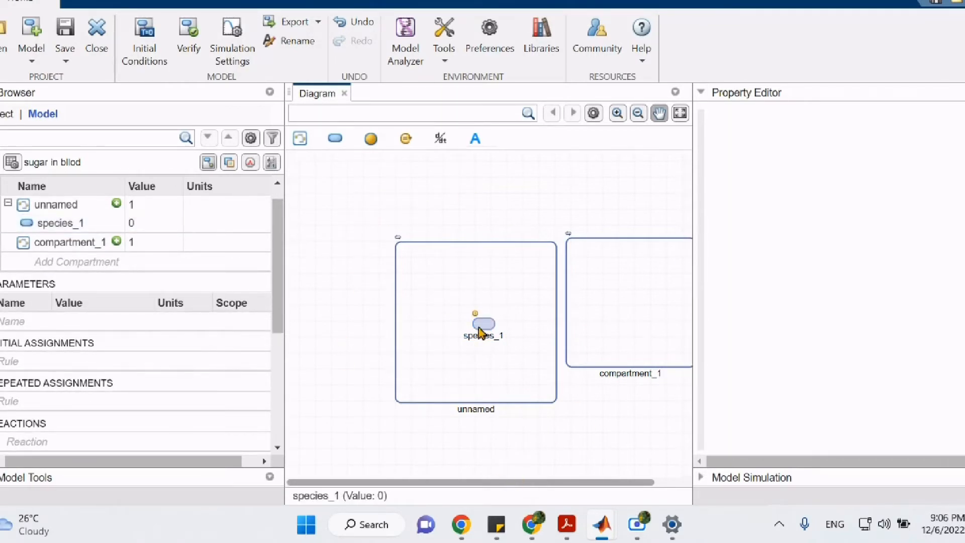
click(483, 326)
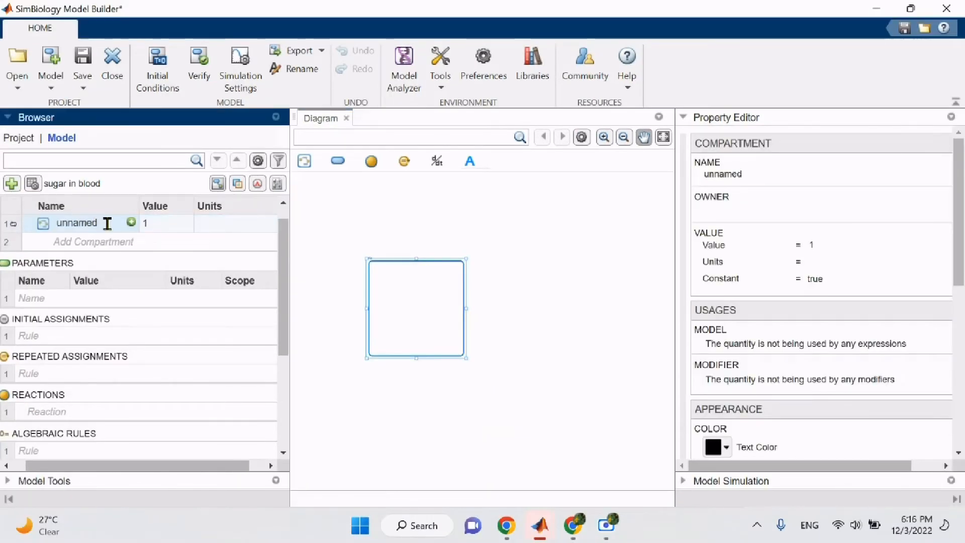
- Name the compartment 'blood stream', rename species_1 to glucose and zoom out for room
double_click(76, 223)
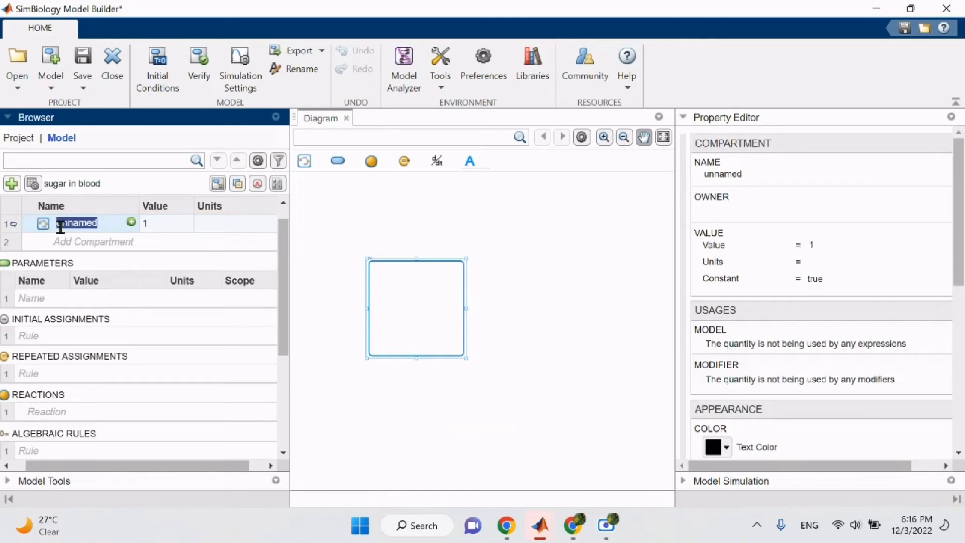
text(blood)
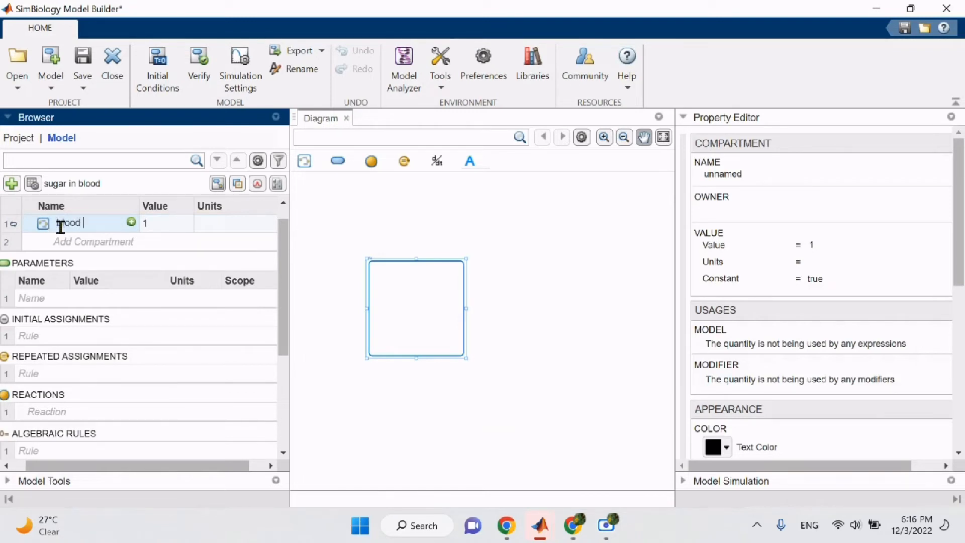
text(stream)
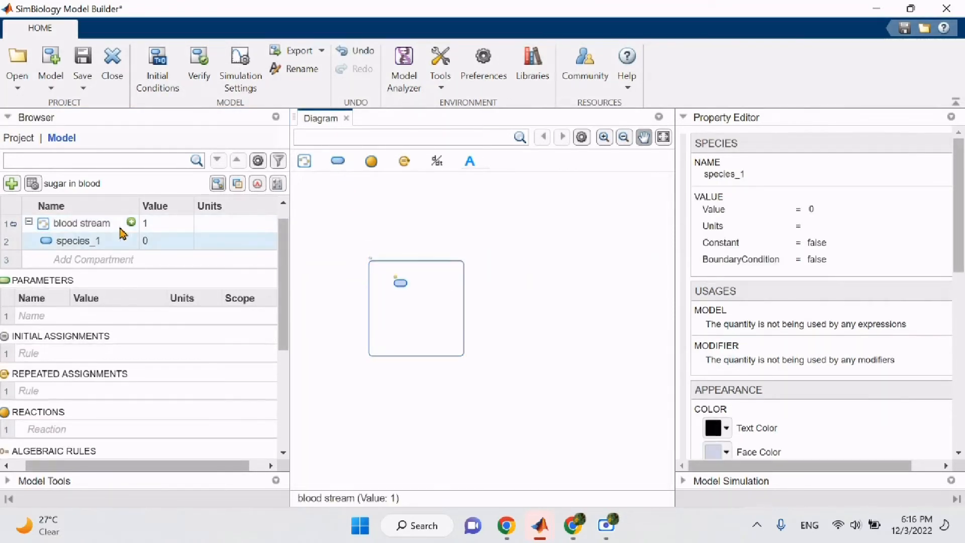
double_click(79, 242)
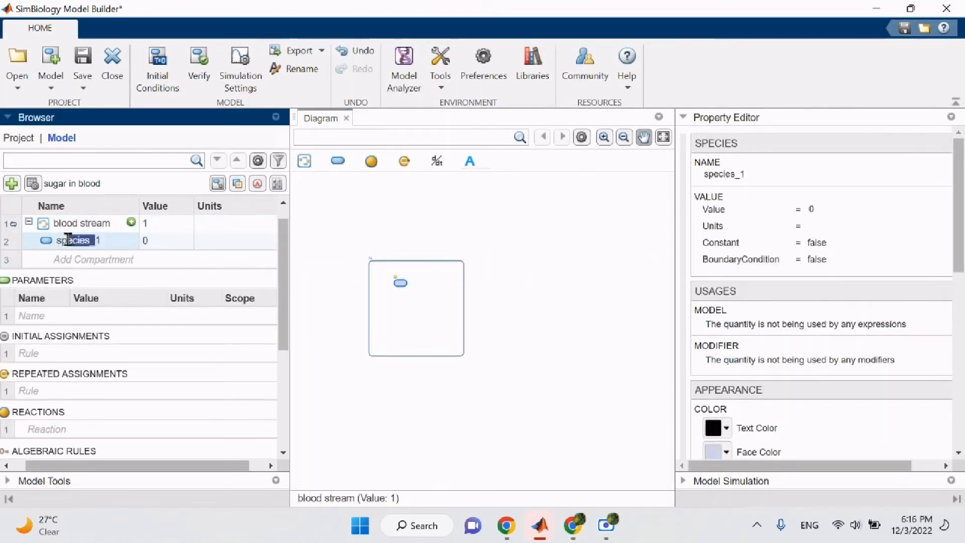
double_click(75, 240)
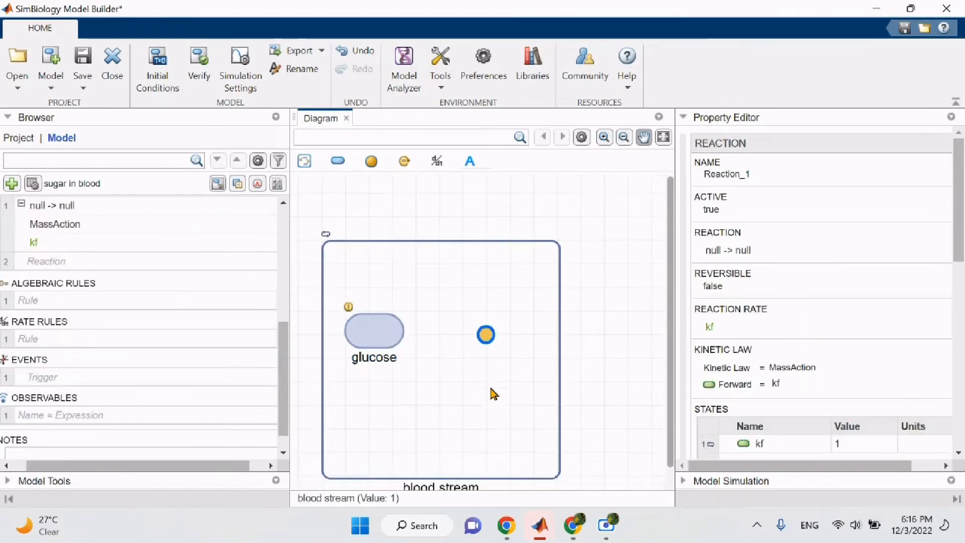
click(623, 136)
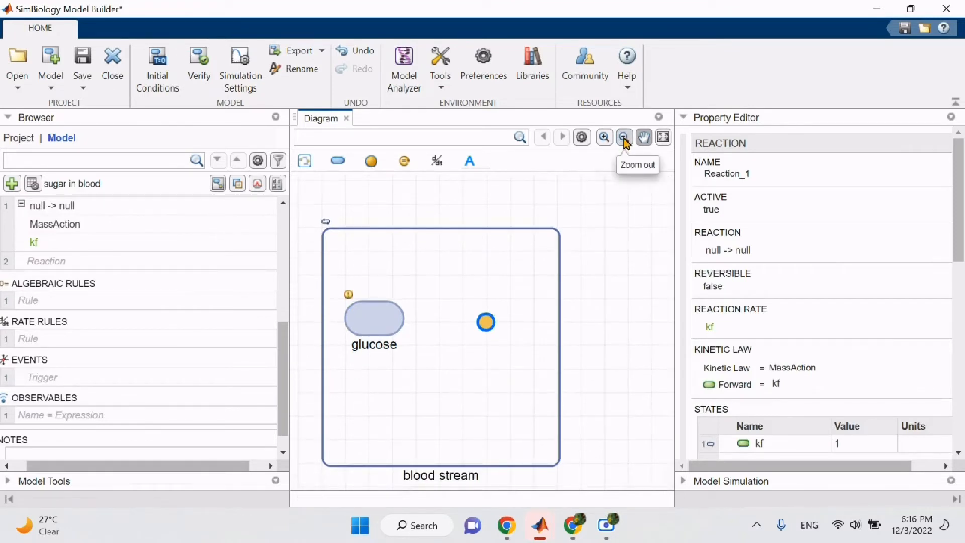
click(623, 137)
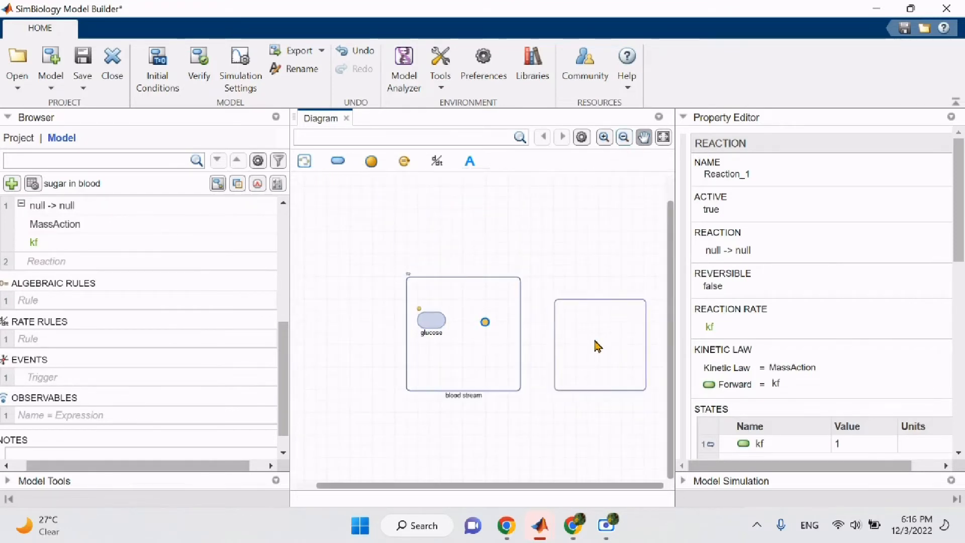
- Place a second compartment beside blood stream and name it 'liver'
click(596, 344)
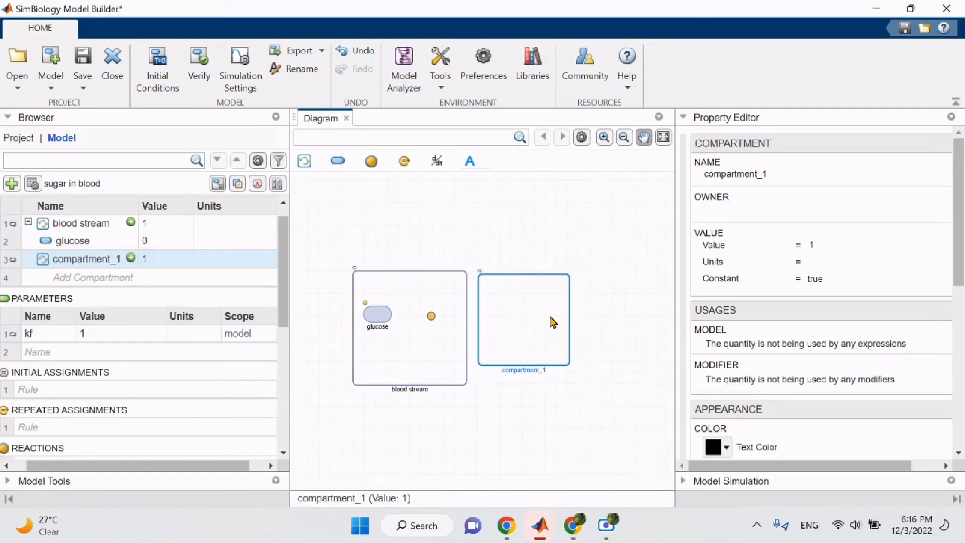
click(525, 320)
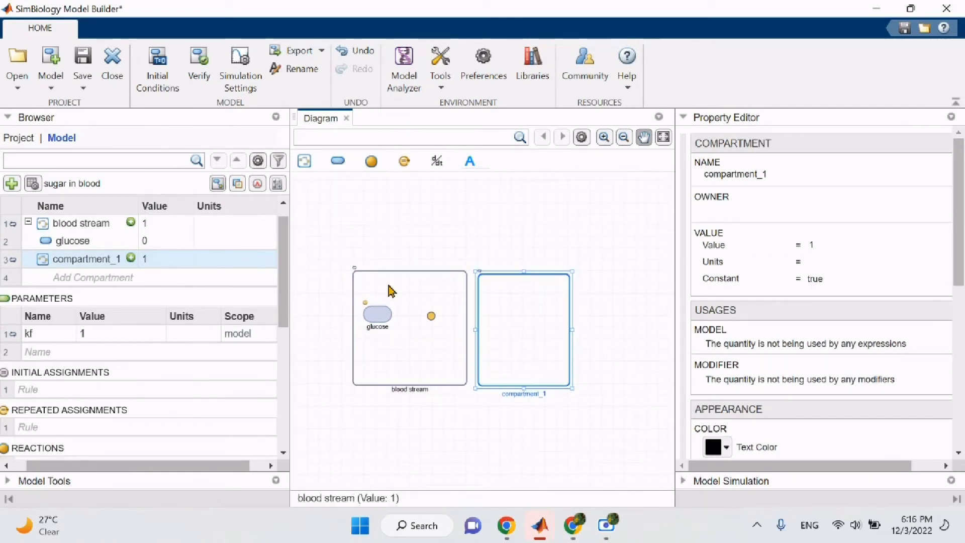
double_click(86, 259)
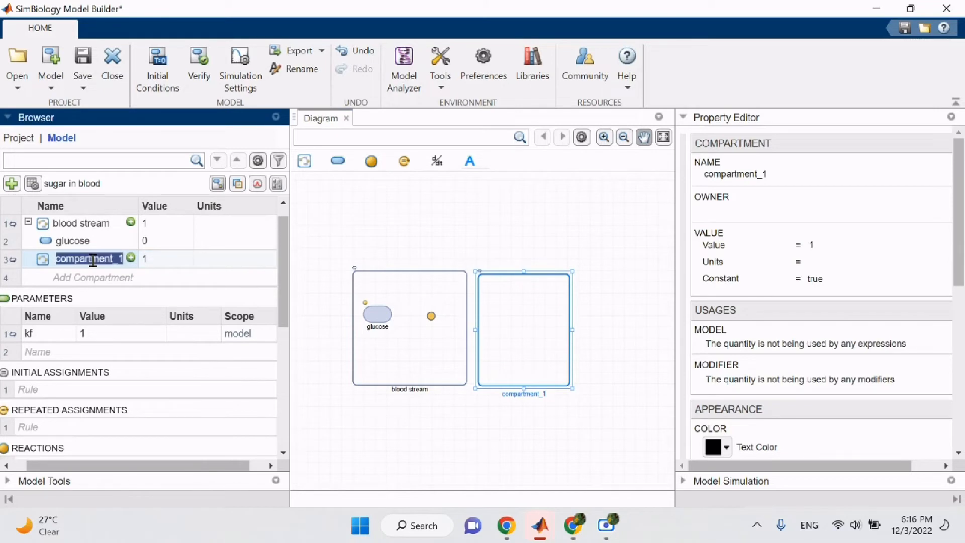
text(liver)
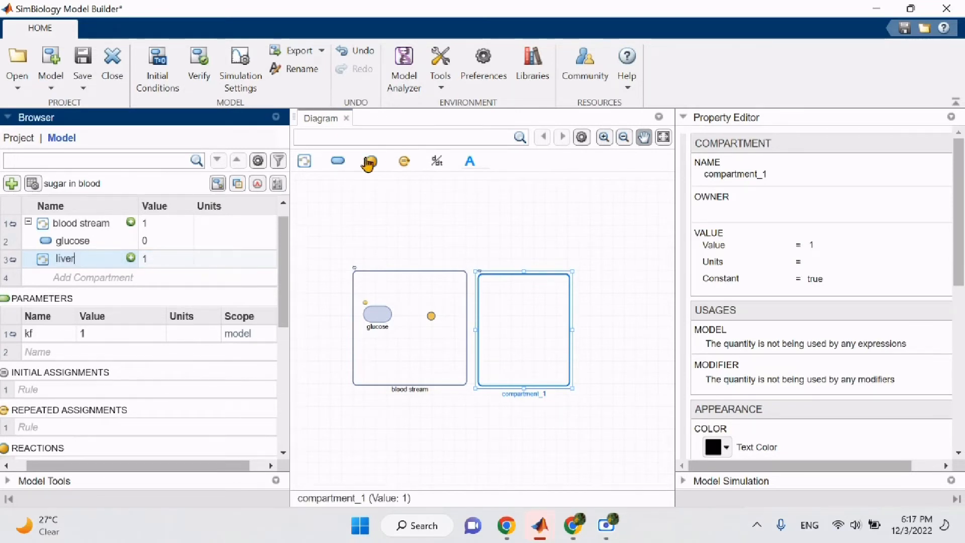
- Add species sinsulin in liver and link glucose to sinsulin through the reaction
click(370, 161)
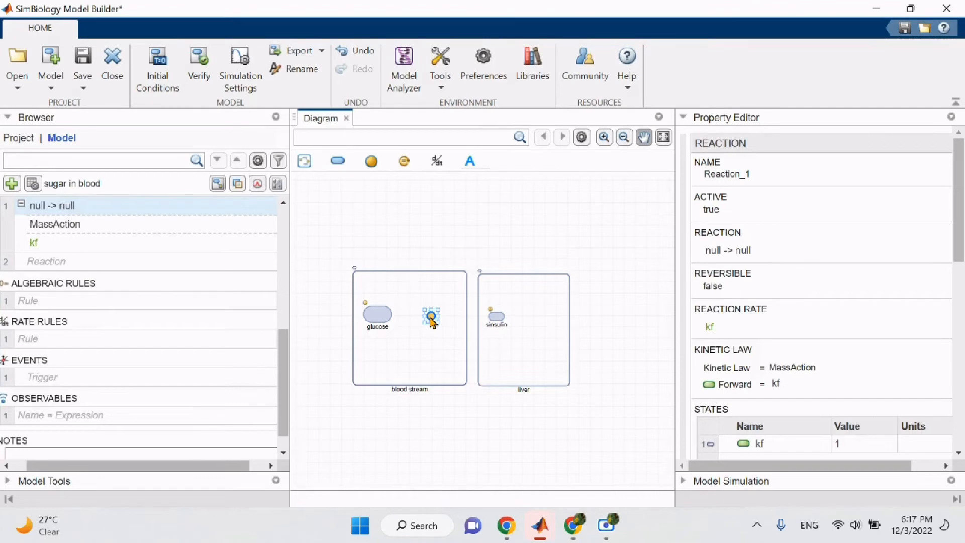
drag(431, 317, 496, 320)
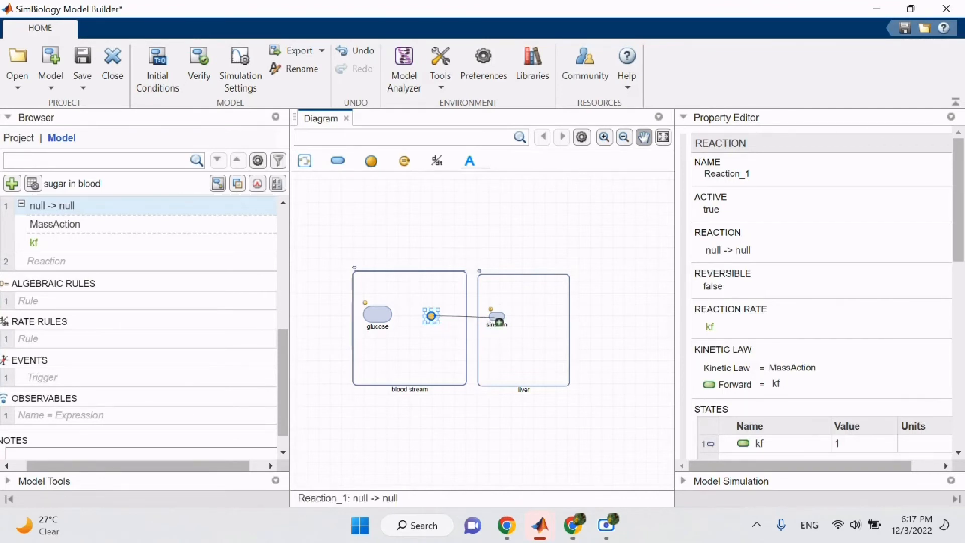
click(378, 313)
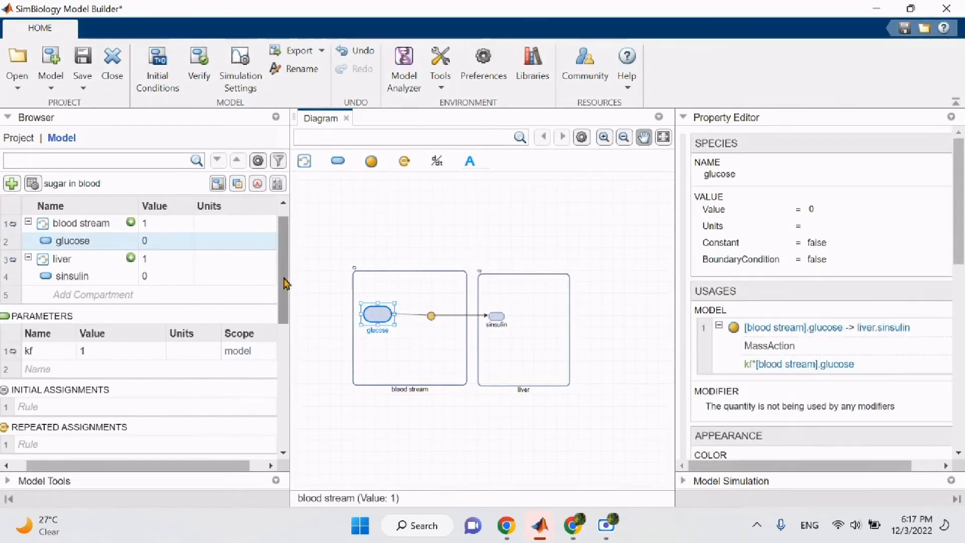
- Set glucose's starting amount to 100 in the blood stream compartment
click(78, 223)
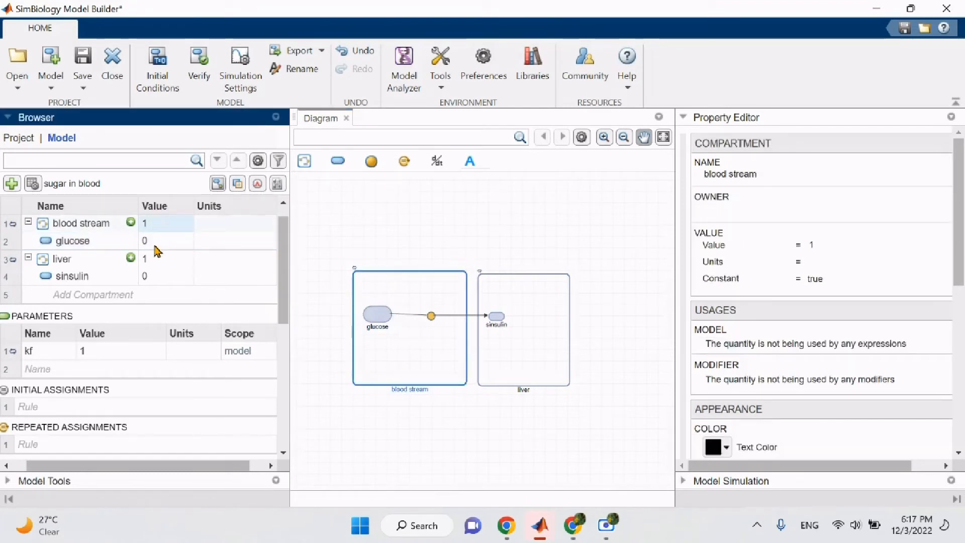
click(68, 241)
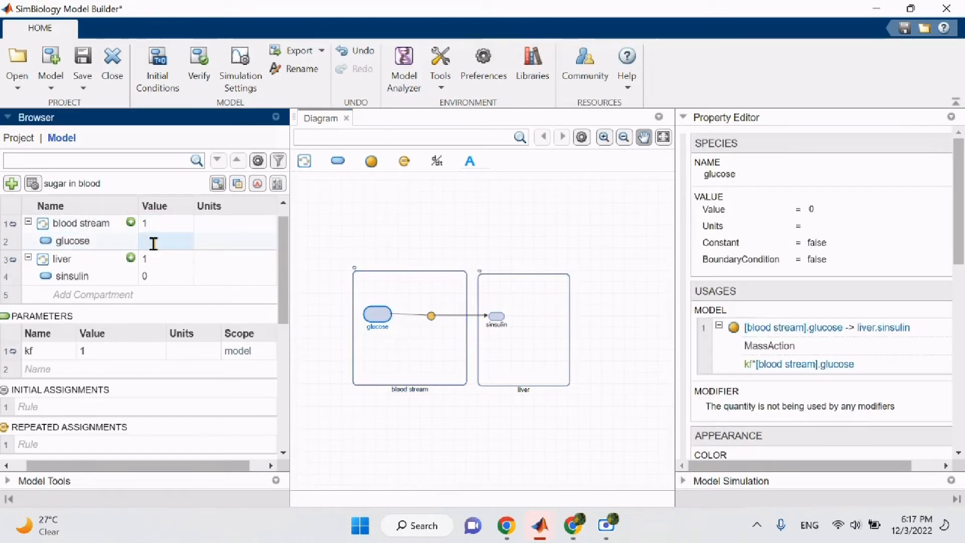
text(100)
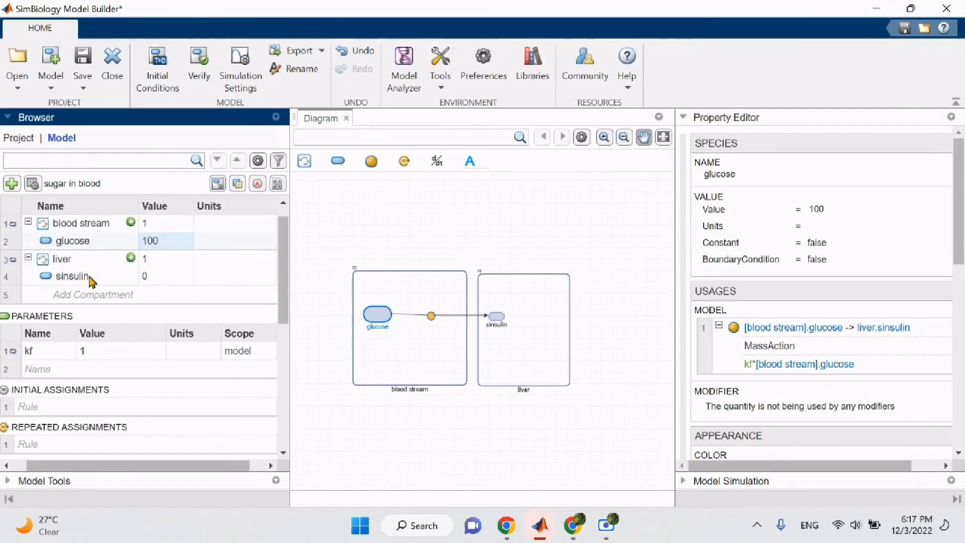
- Rename sinsulin to insulin and set its starting amount to 200
click(71, 276)
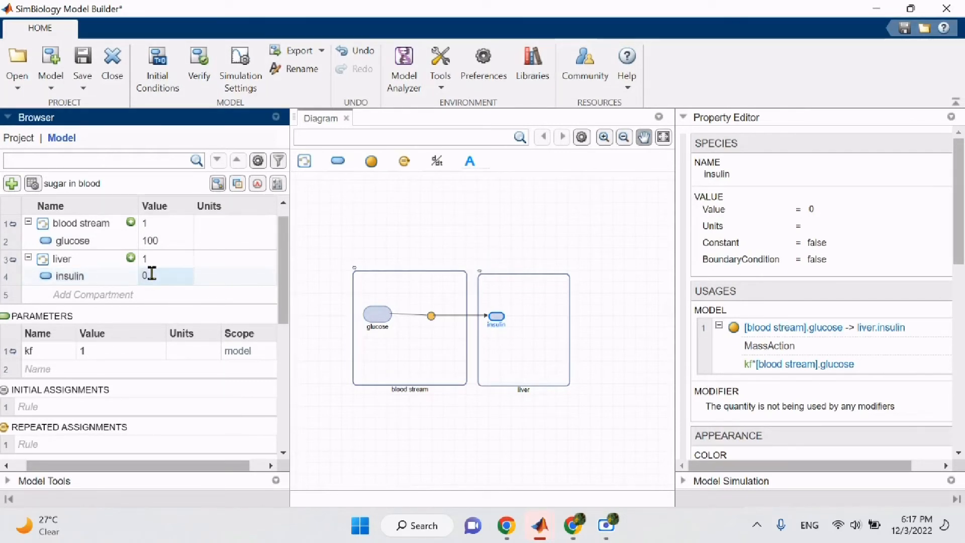
text(2)
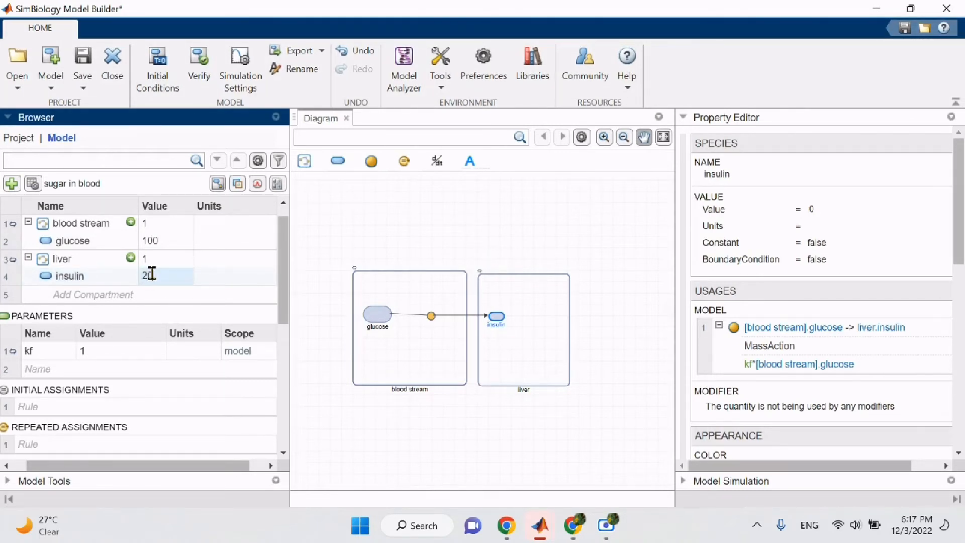
text(200)
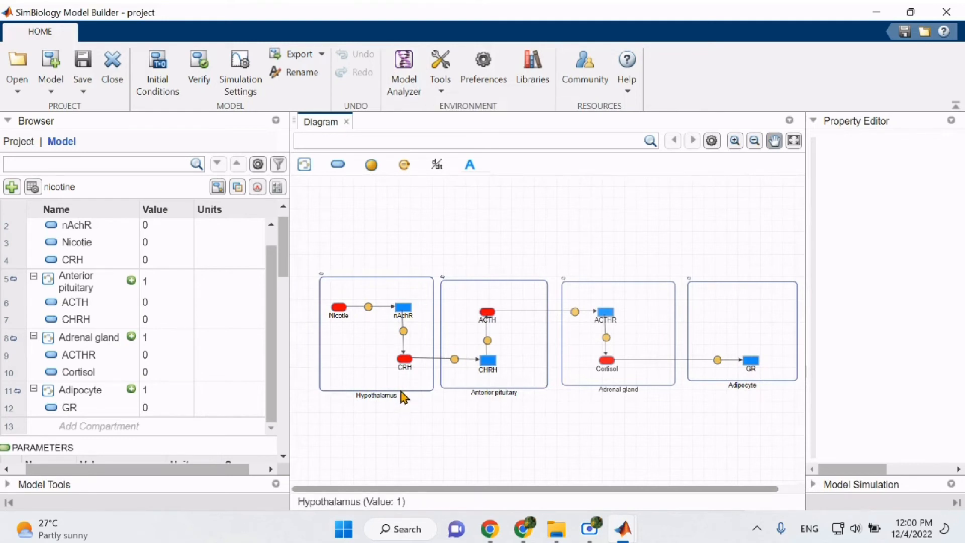
mouse_move(477, 34)
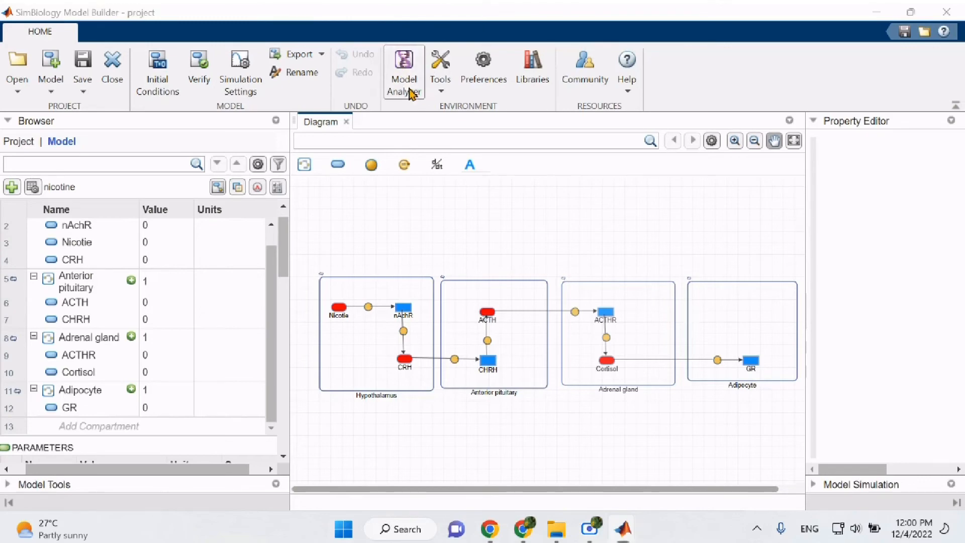
- Run Program1 in Model Analyzer to plot the model's responses over 10 seconds
click(404, 65)
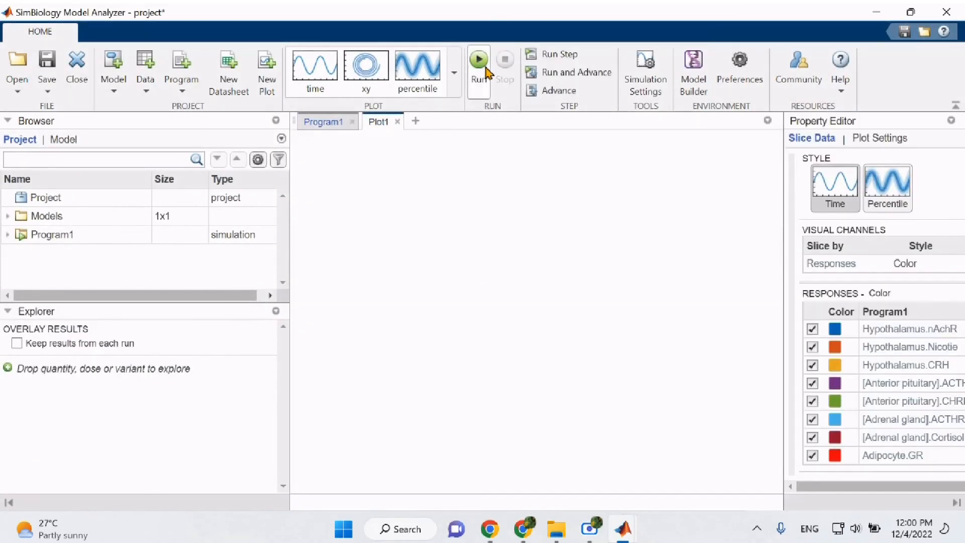
click(479, 62)
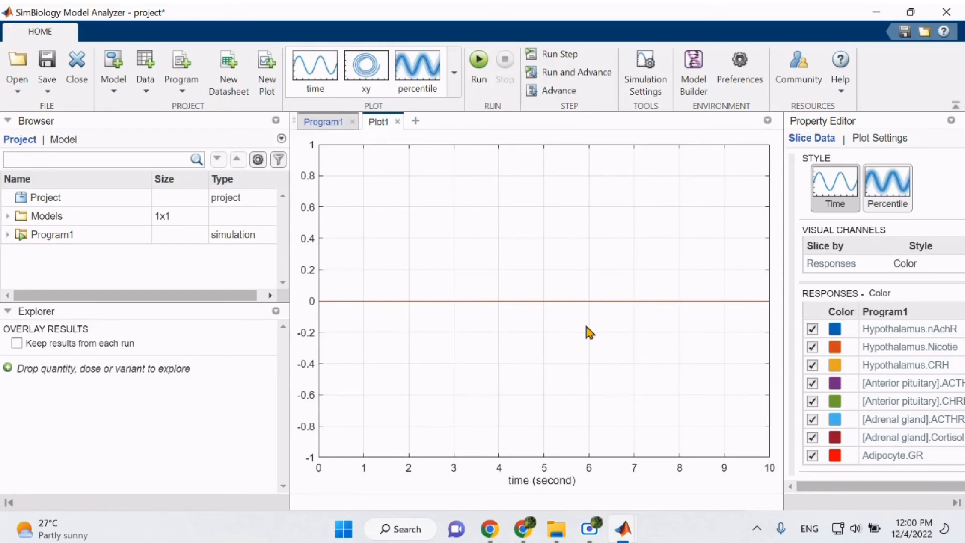
click(887, 187)
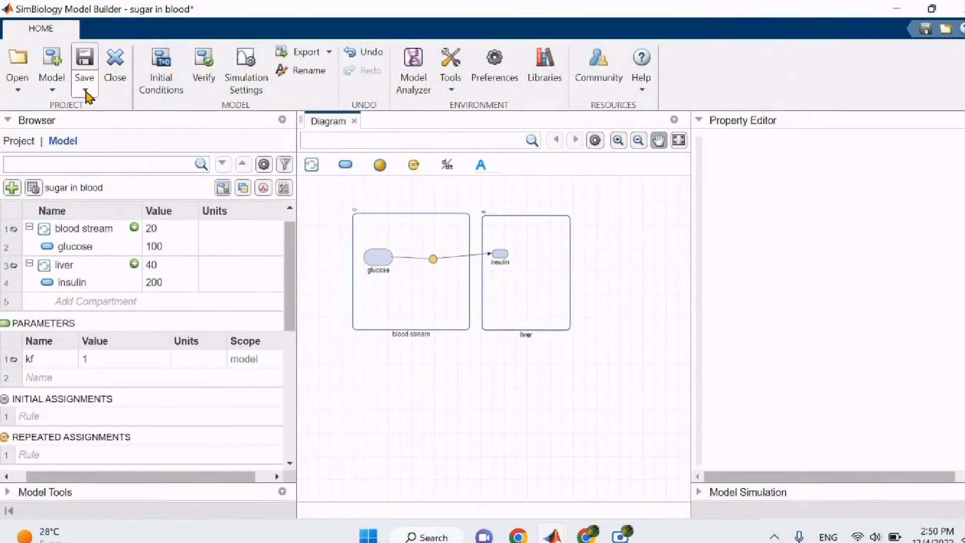
- Save the sugar in blood project and switch to Model Analyzer
click(84, 90)
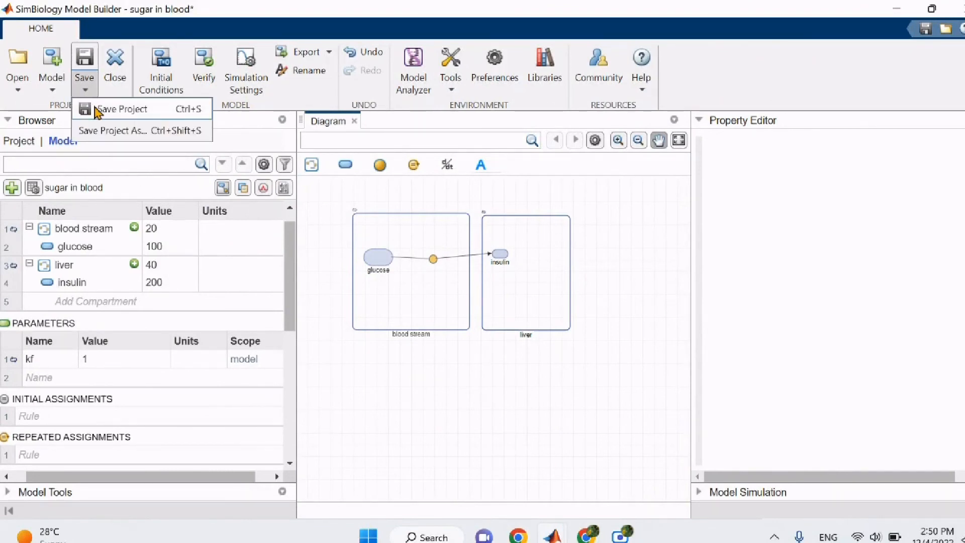
click(120, 108)
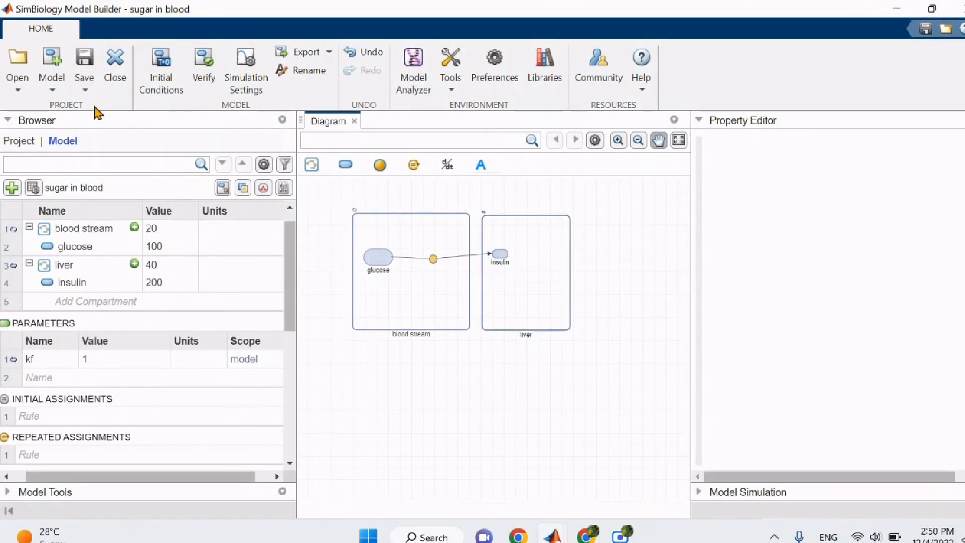
mouse_move(422, 84)
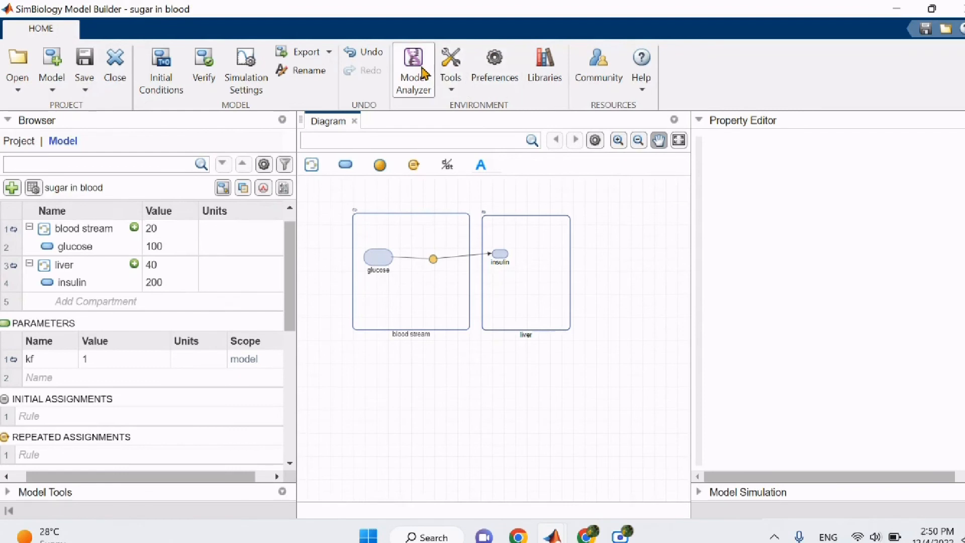
click(413, 56)
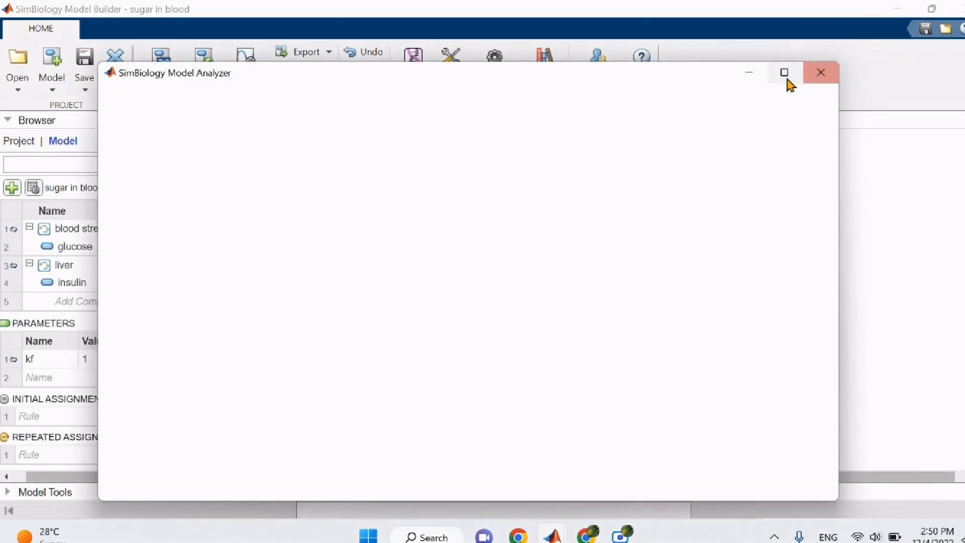
- Maximize the analyzer and bring up the Open dialog showing the Desktop project
click(784, 73)
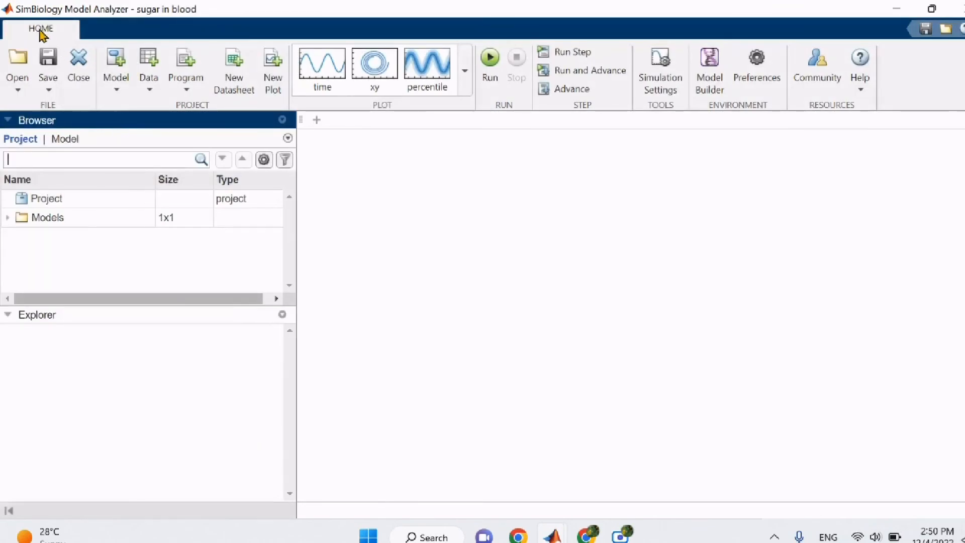
click(17, 78)
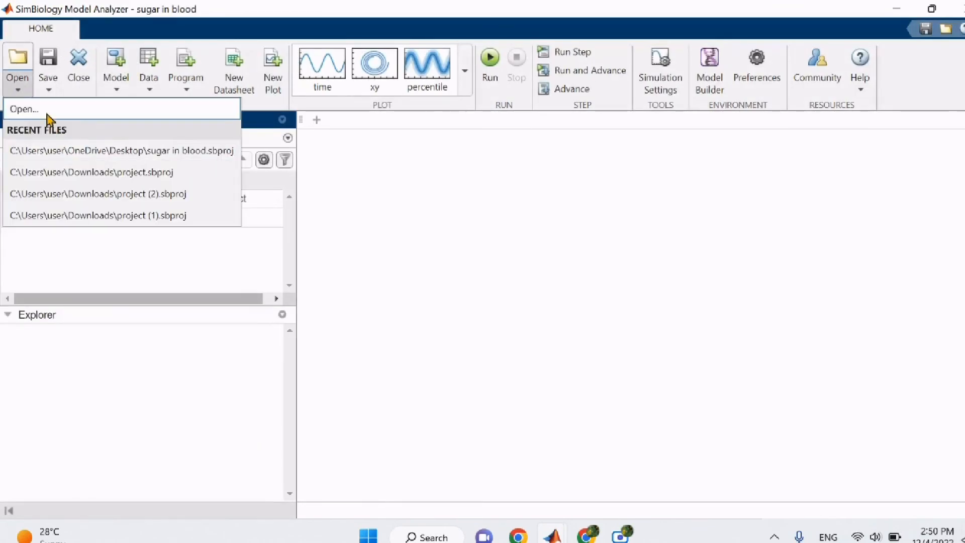
click(25, 106)
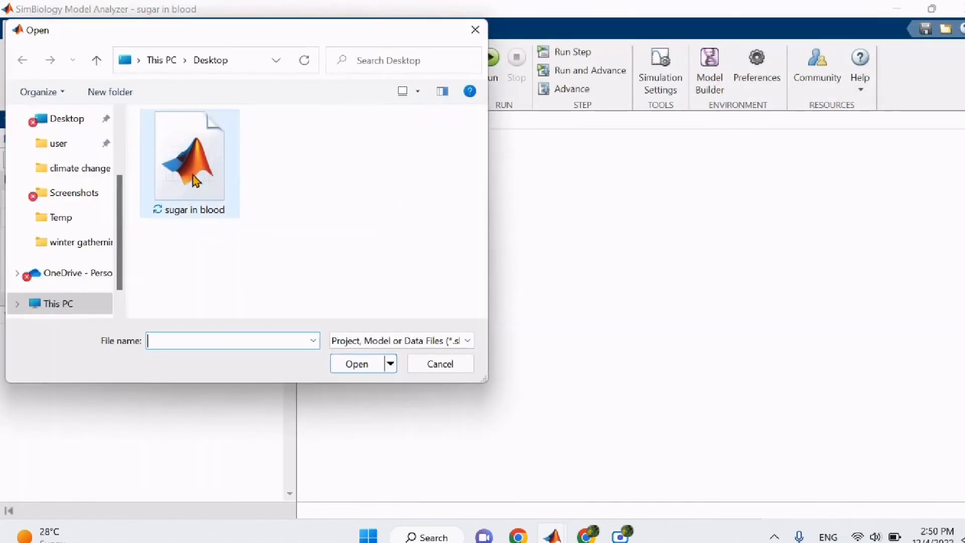